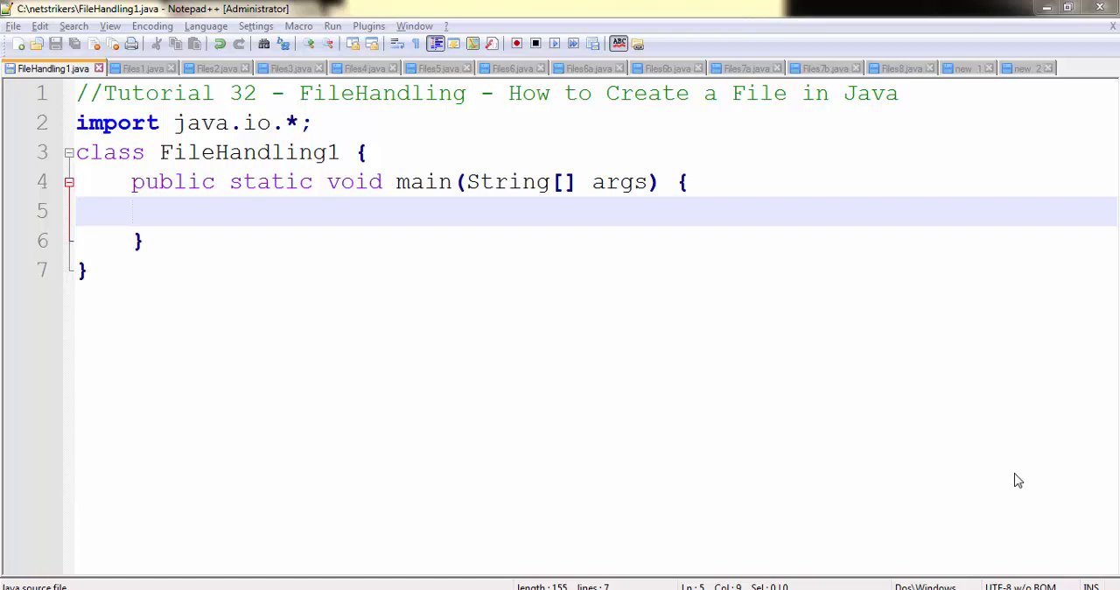
Step: Review the FileHandling title comment and place the cursor on the empty line inside main
{"action": "left_click", "coordinate": [298, 93]}
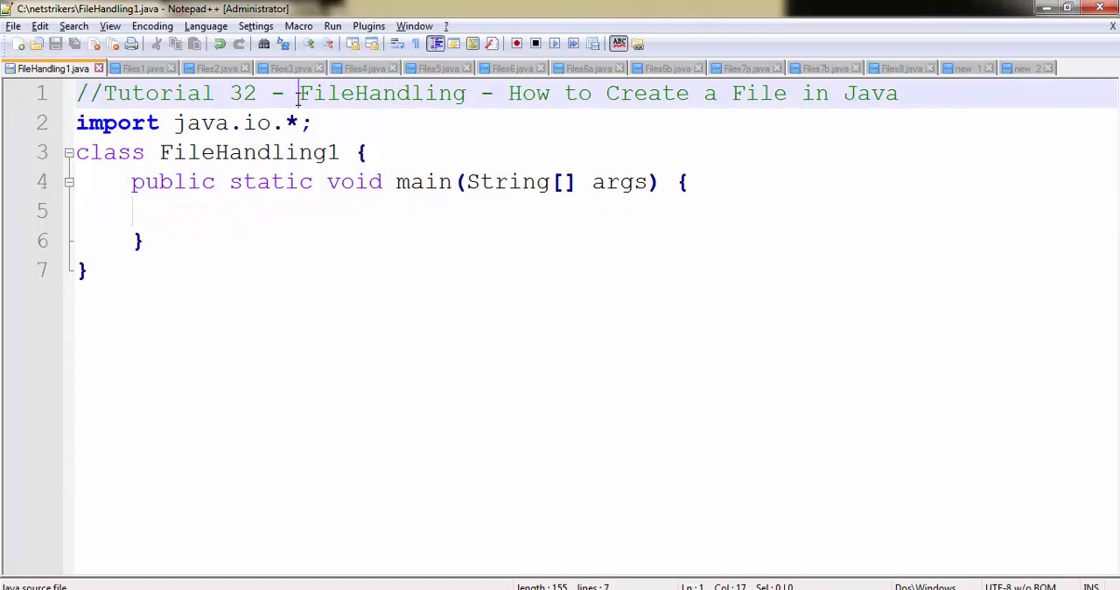
{"action": "double_click", "coordinate": [381, 93]}
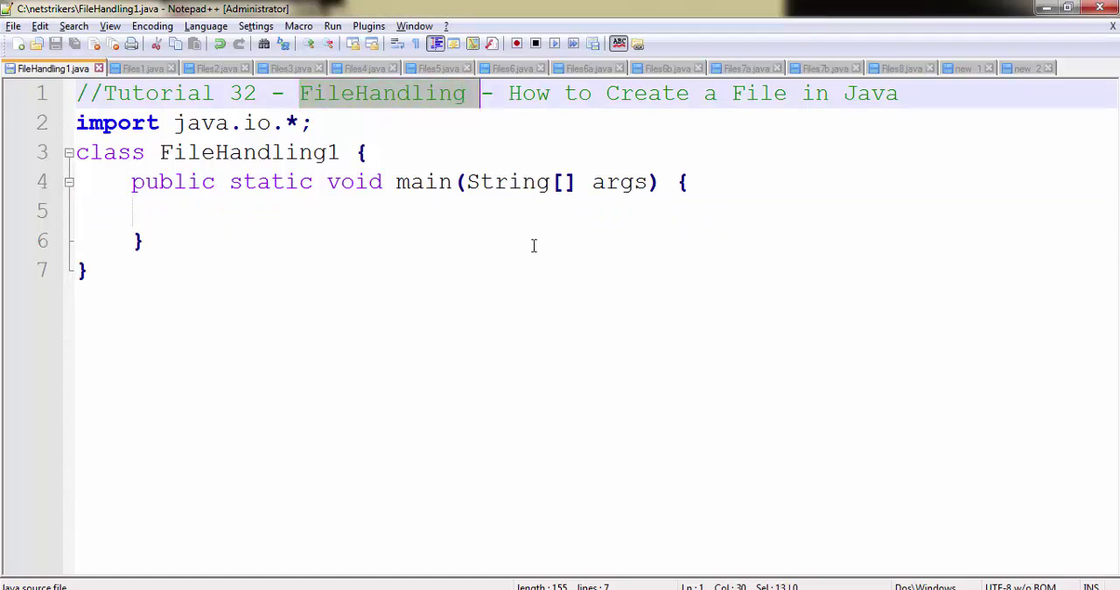
{"action": "left_click", "coordinate": [137, 210]}
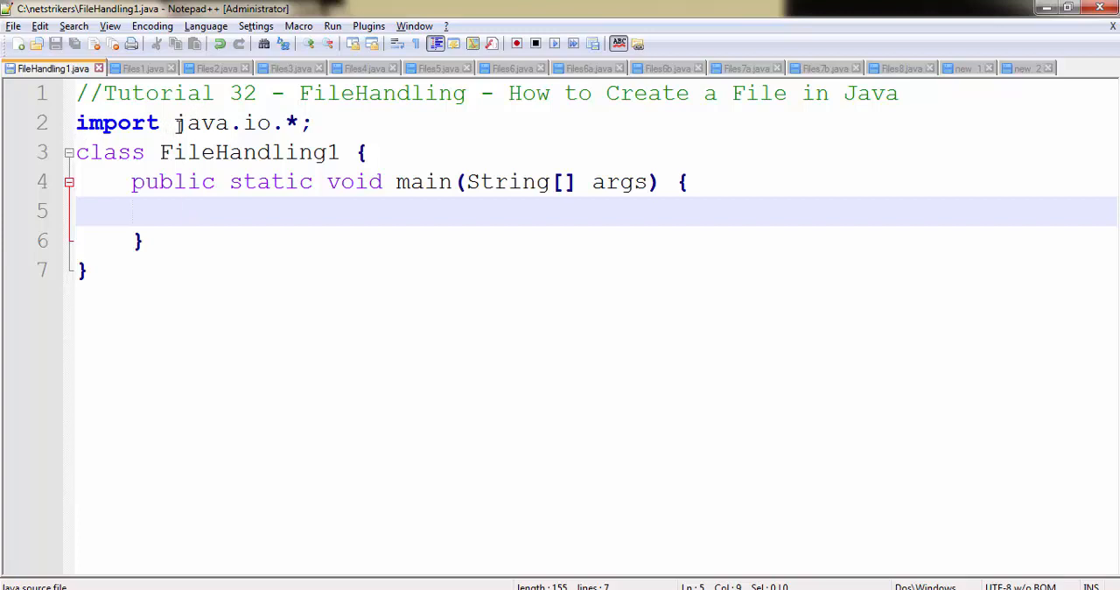
{"action": "mouse_move", "coordinate": [191, 140]}
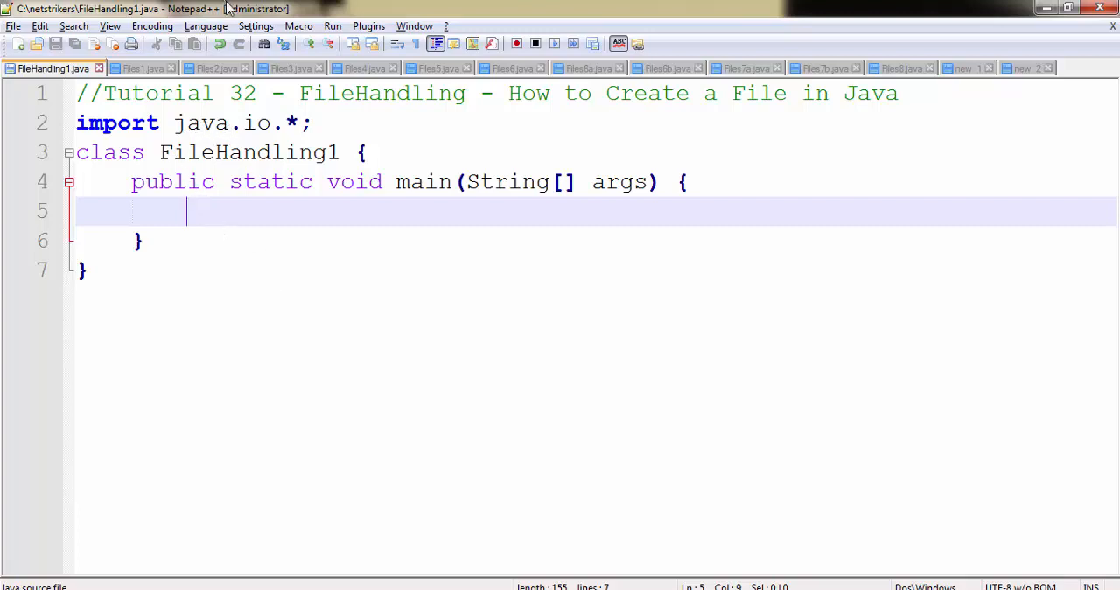
Step: Write File f1 = new File("aadityadubey.txt"); and start a new line below it
{"action": "type", "text": "File"}
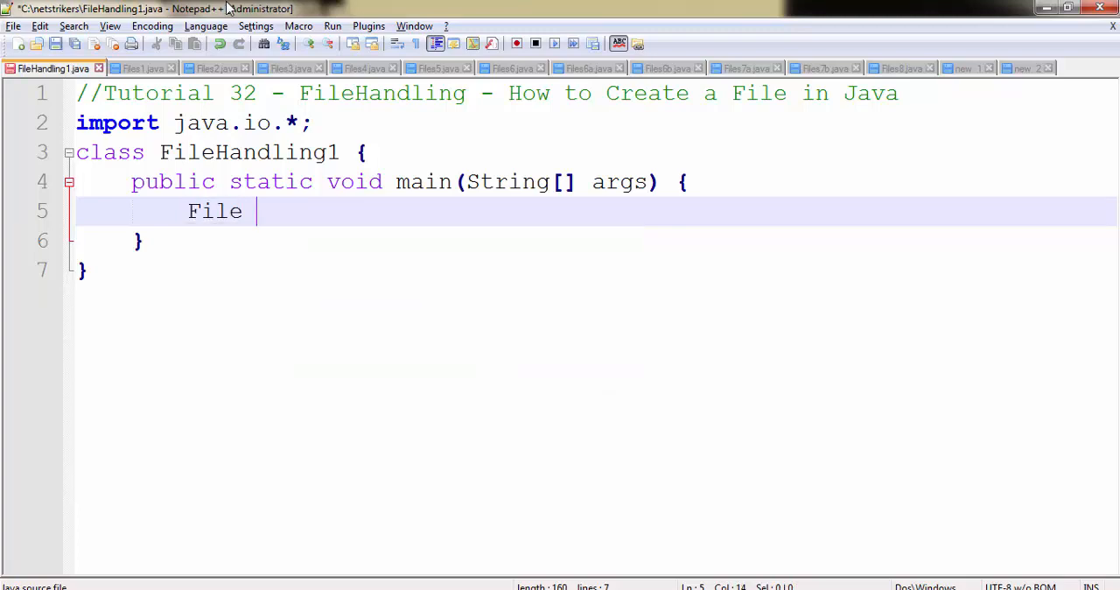
{"action": "type", "text": "f1"}
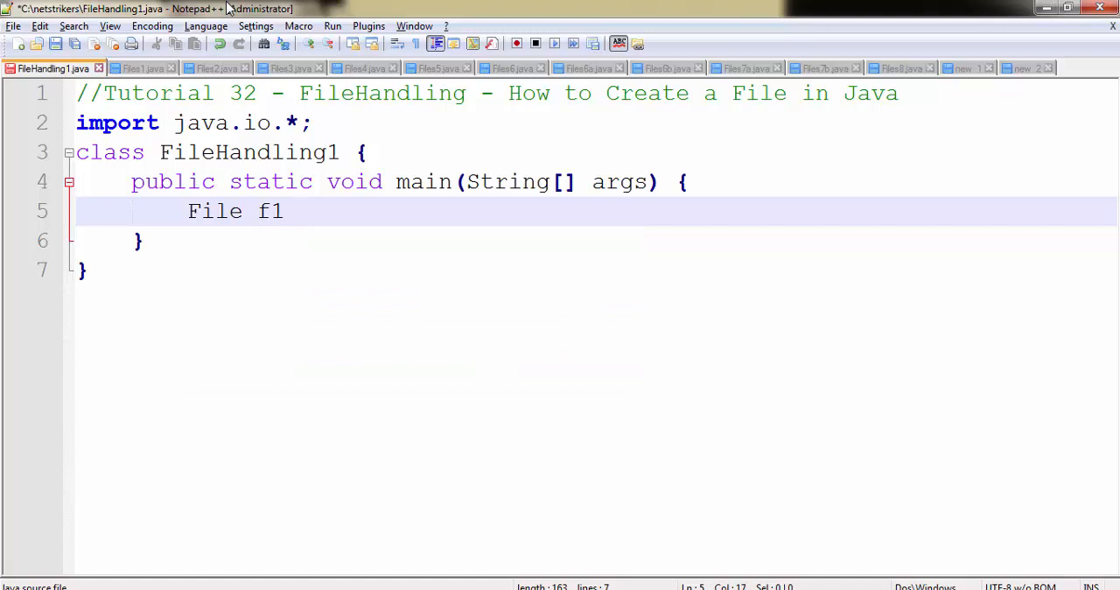
{"action": "type", "text": "= new File();"}
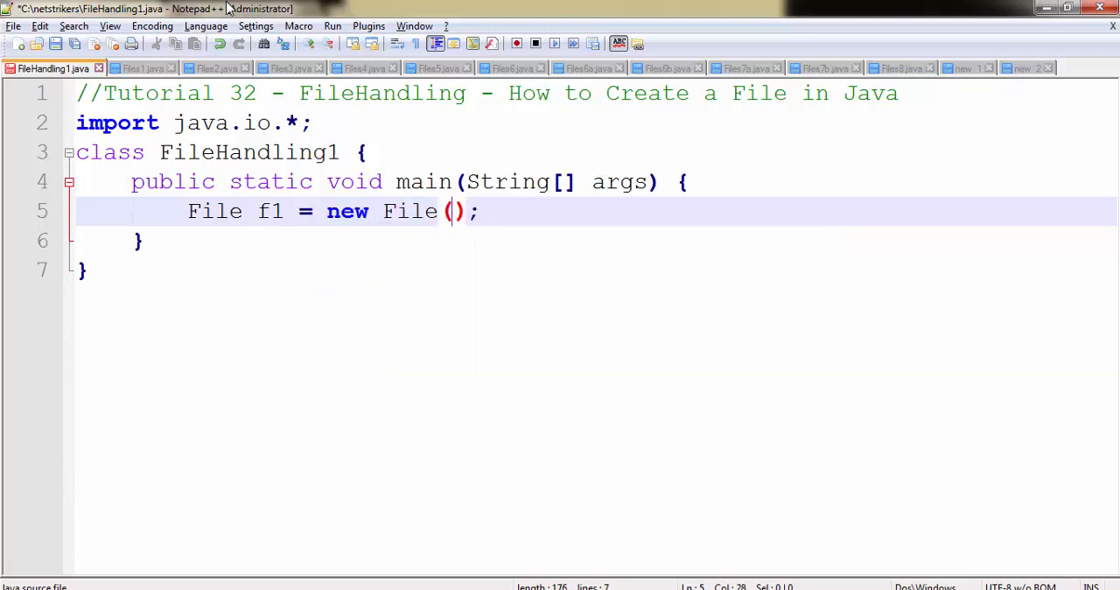
{"action": "type", "text": "\"\""}
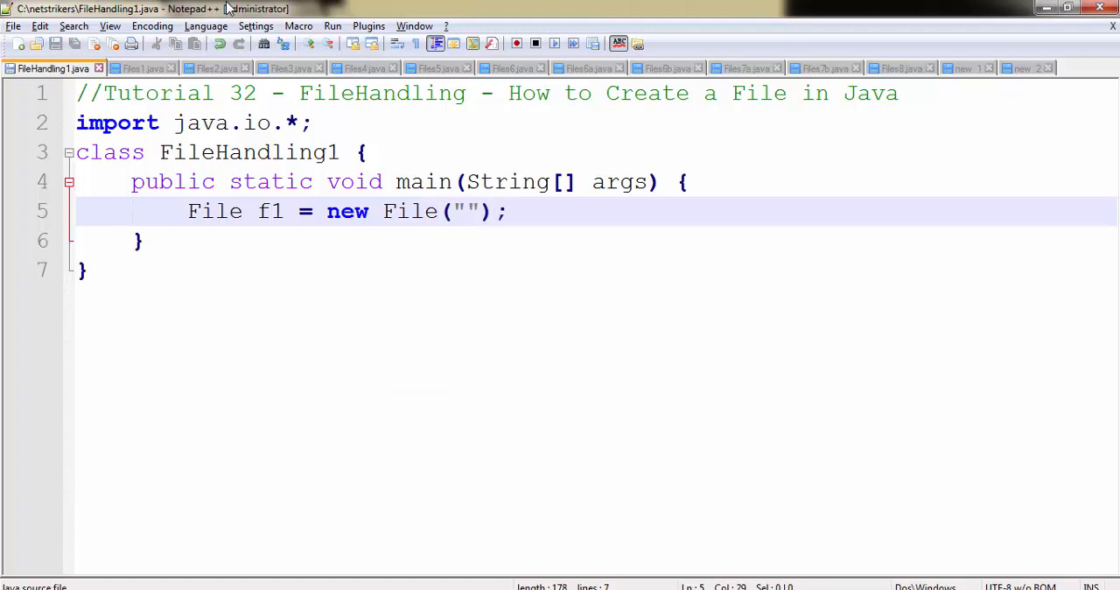
{"action": "type", "text": "a"}
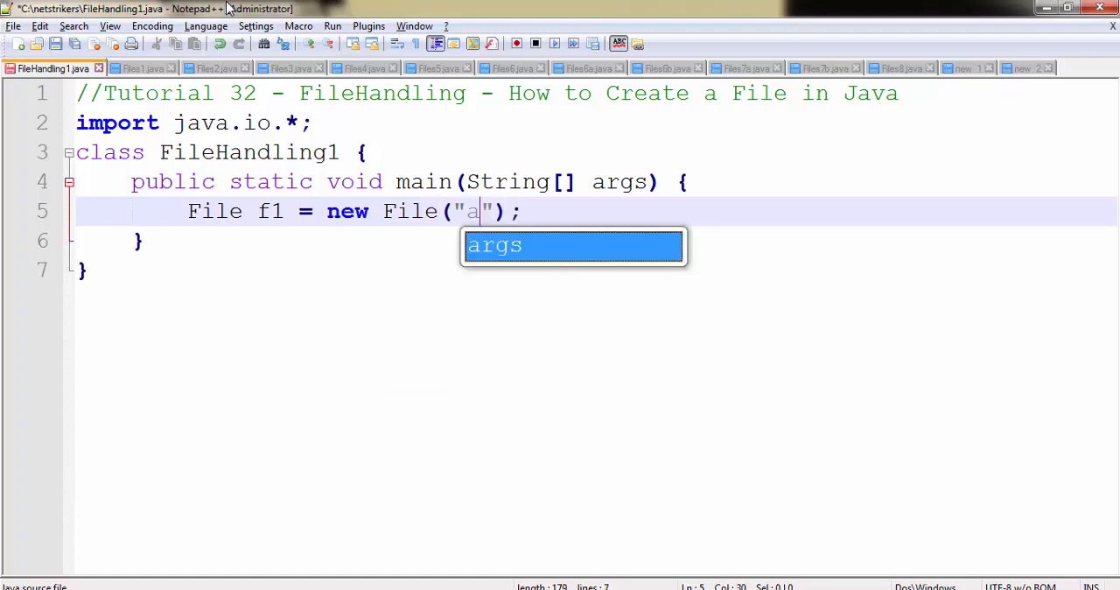
{"action": "type", "text": "adityadu"}
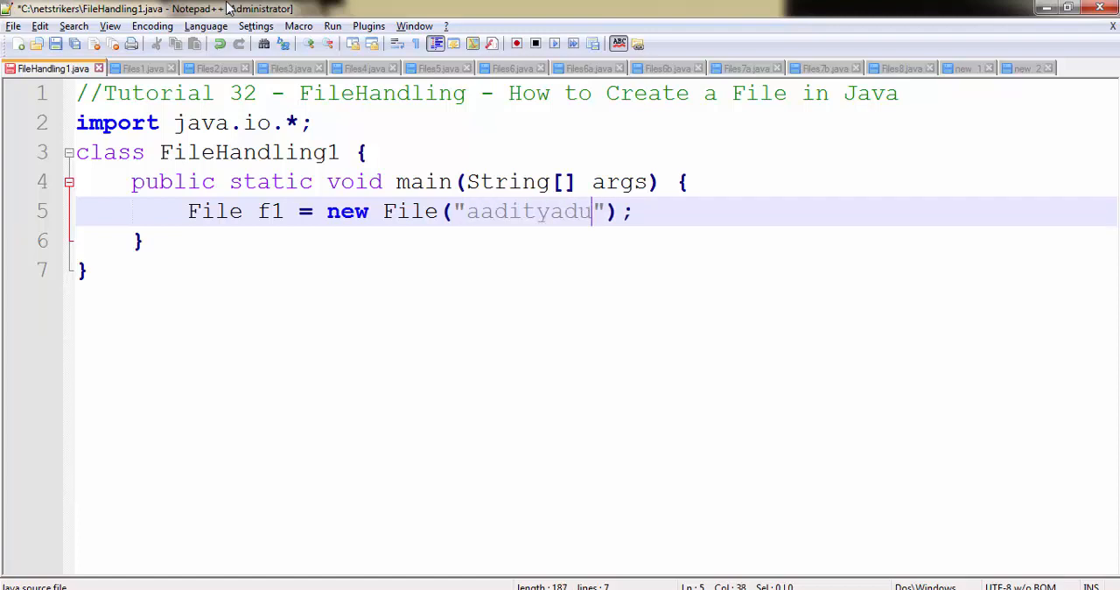
{"action": "type", "text": "bey.tx"}
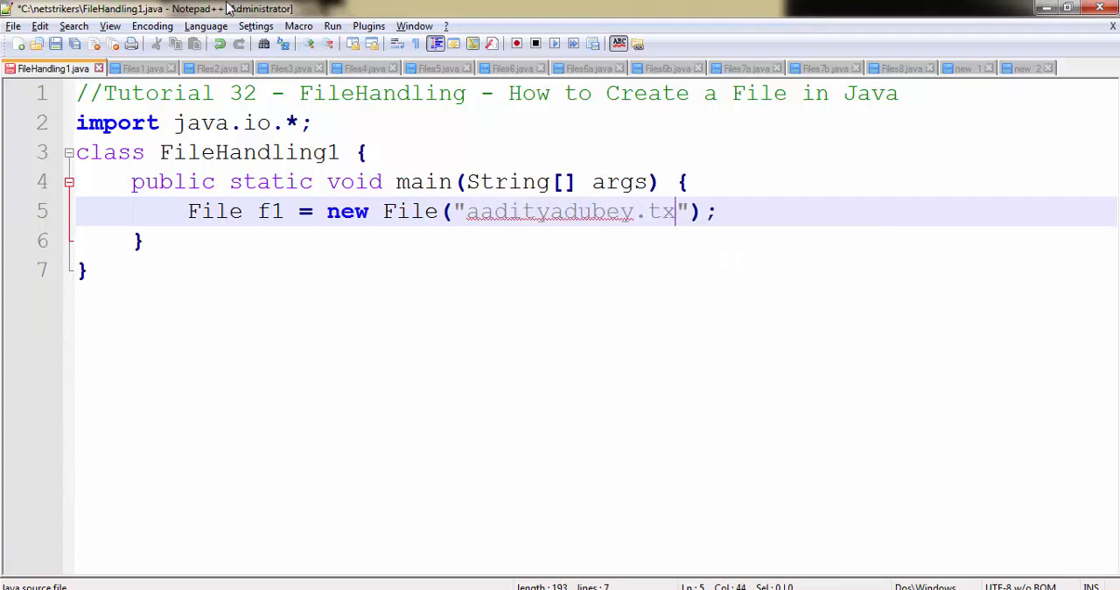
{"action": "type", "text": "t"}
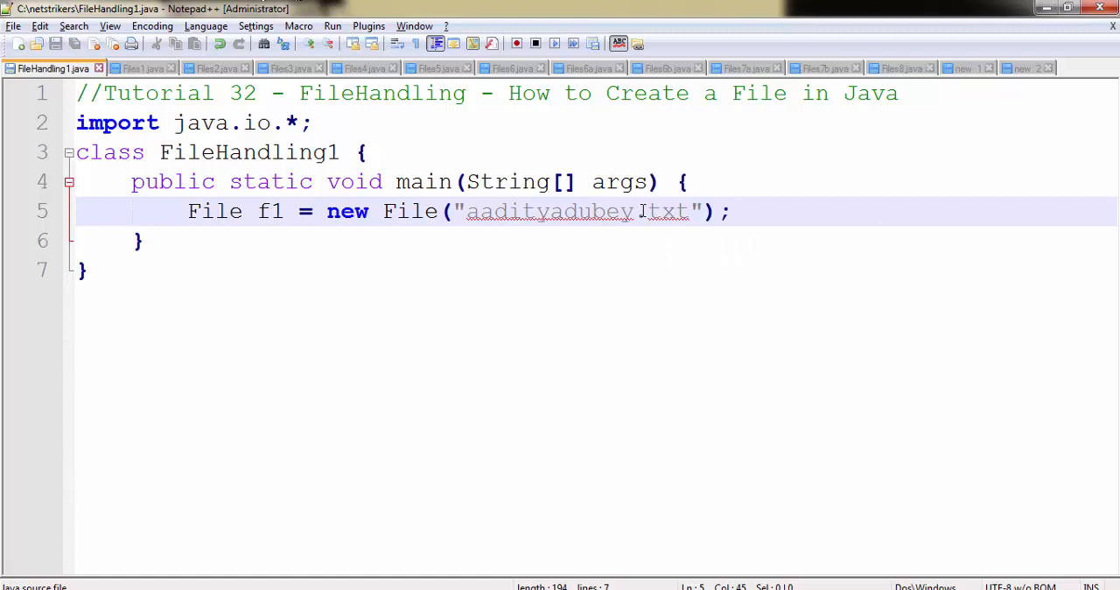
{"action": "double_click", "coordinate": [666, 212]}
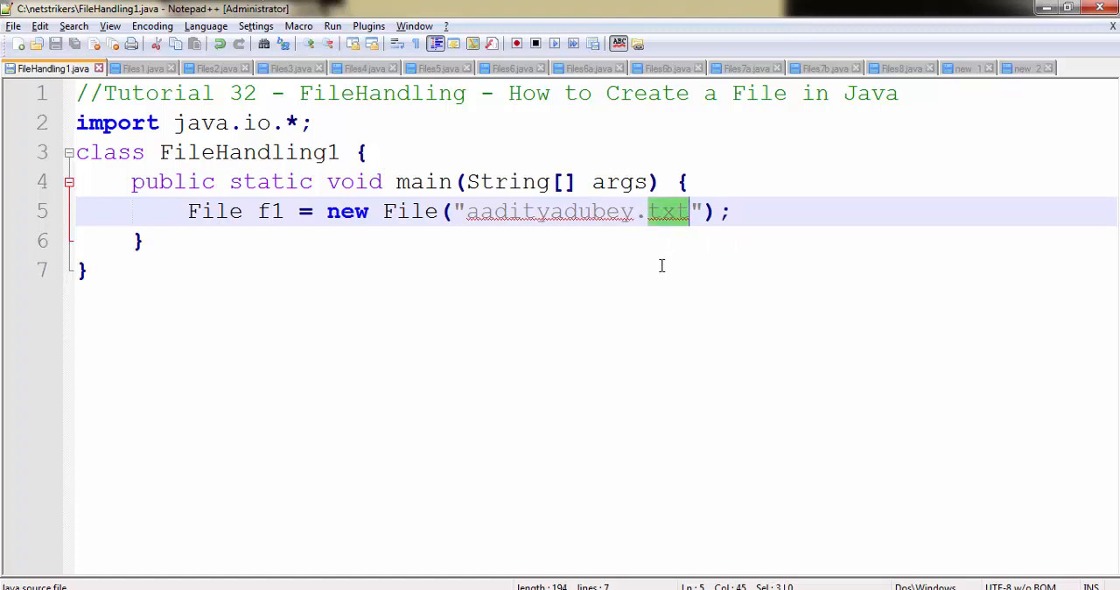
{"action": "mouse_move", "coordinate": [644, 256]}
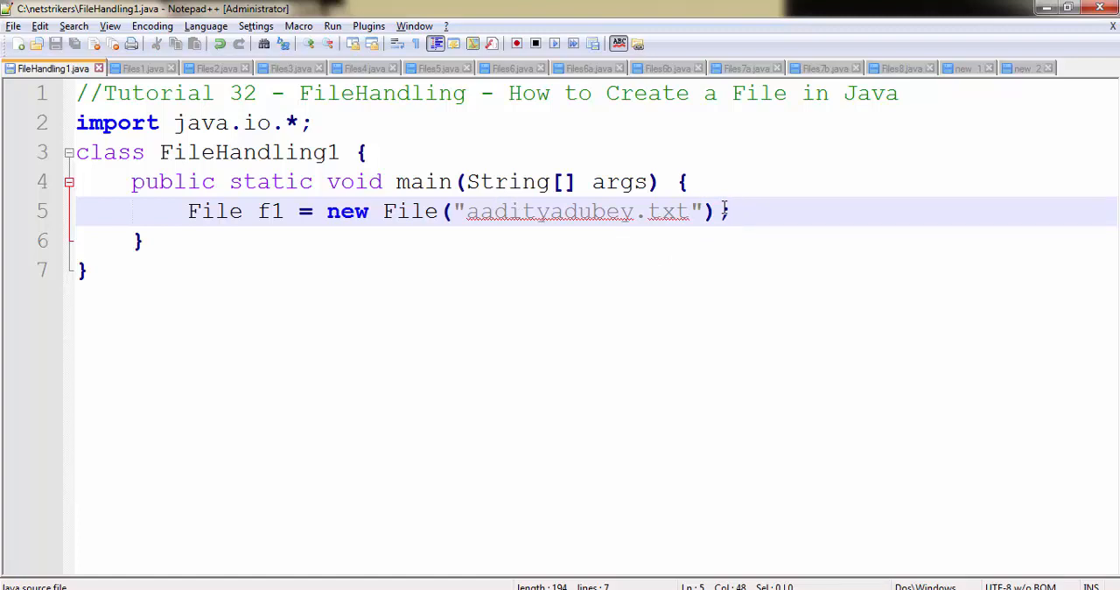
{"action": "key", "text": "Return"}
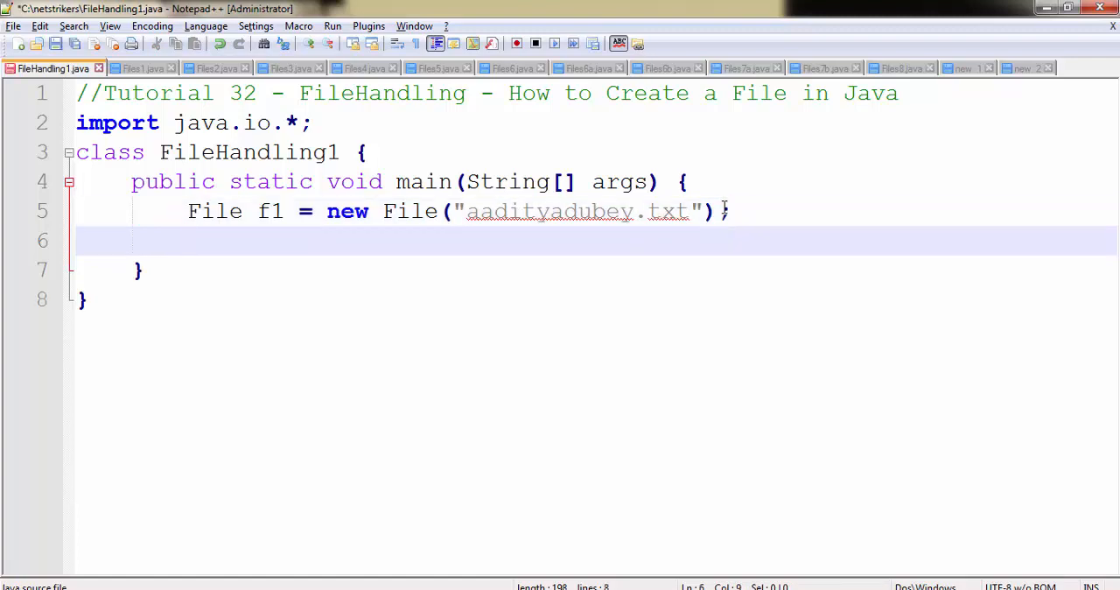
Step: Write f1.createNewFile(); and begin a try block around it
{"action": "type", "text": "f1"}
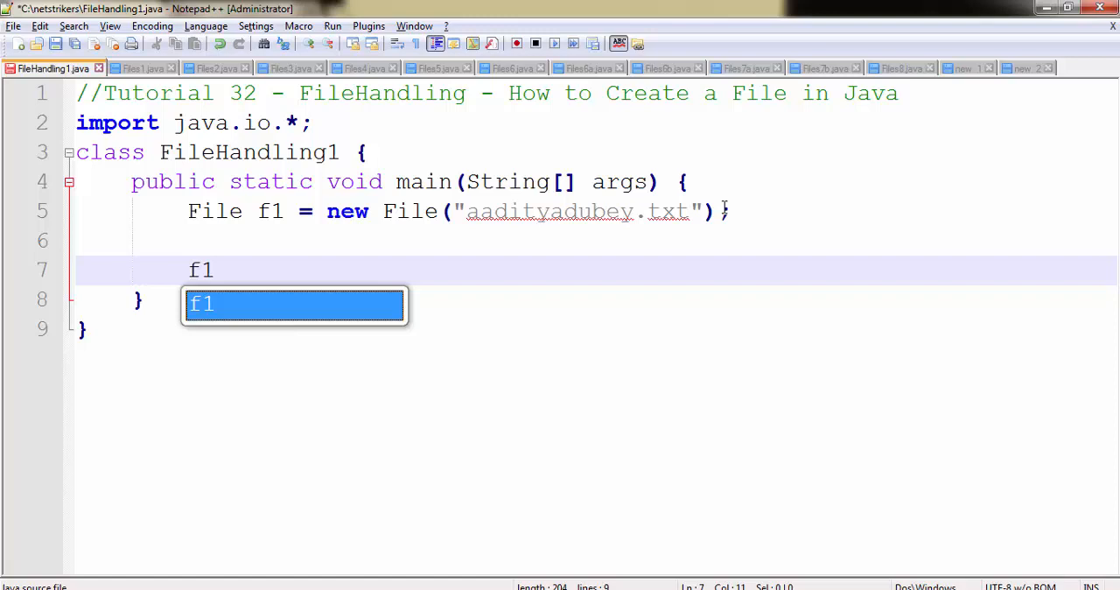
{"action": "type", "text": "."}
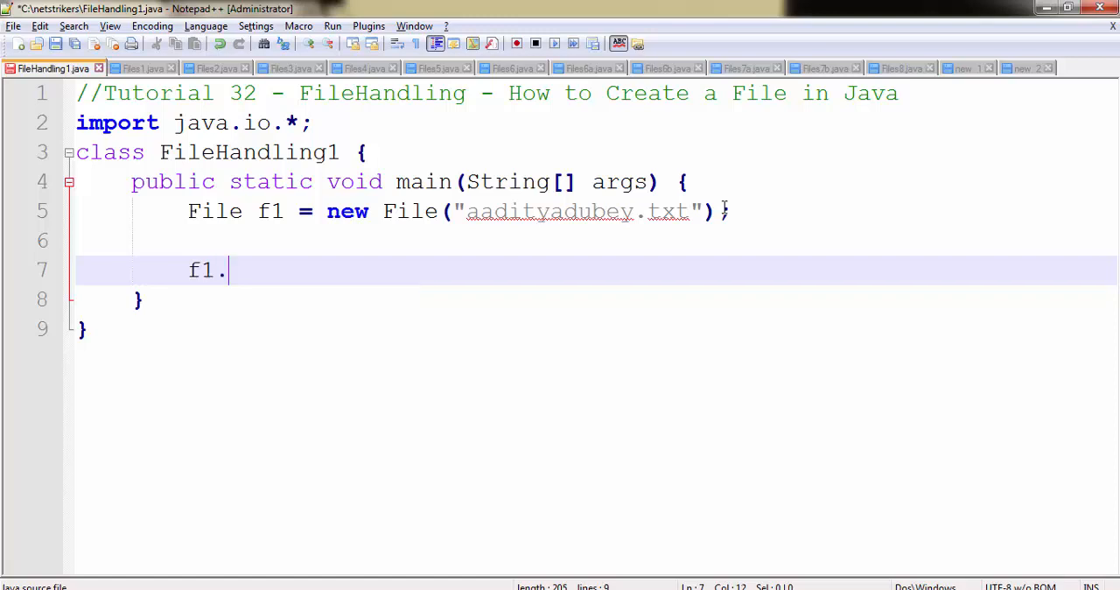
{"action": "type", "text": "createNe"}
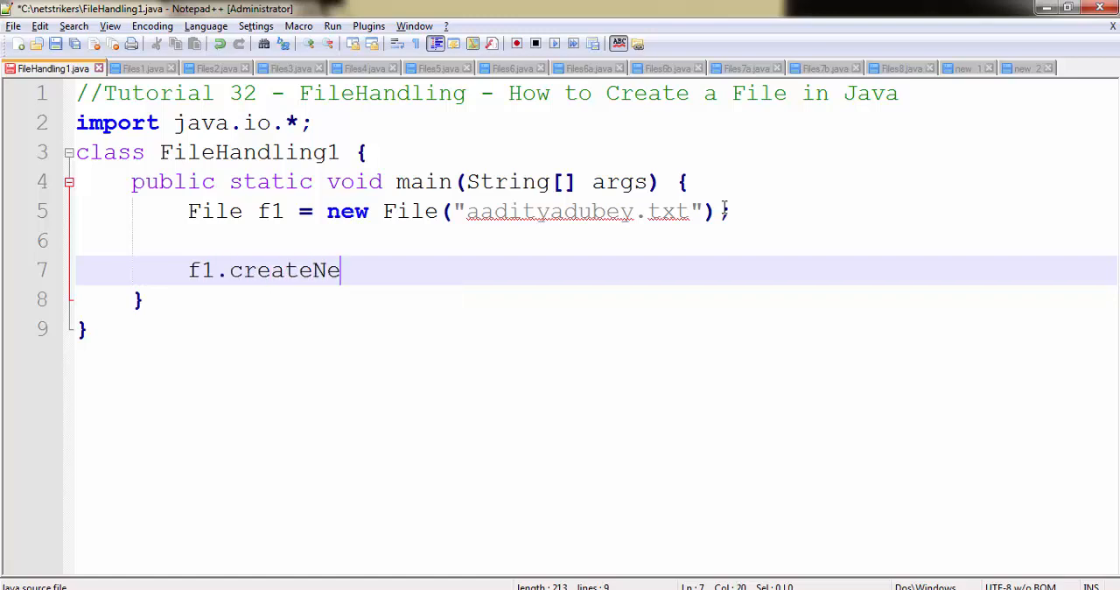
{"action": "type", "text": "wFile()"}
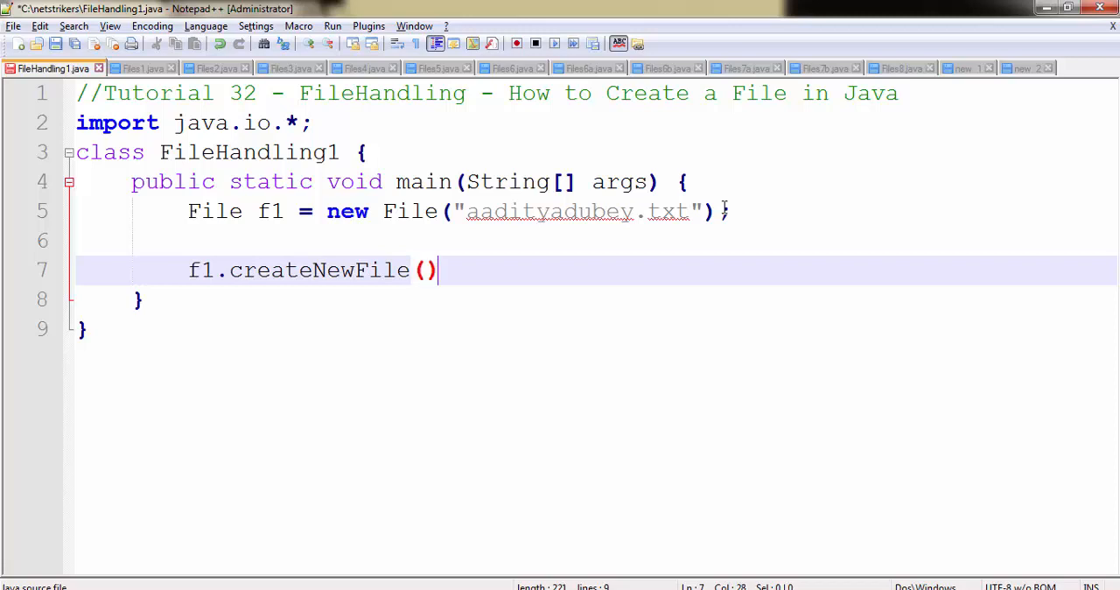
{"action": "type", "text": ";"}
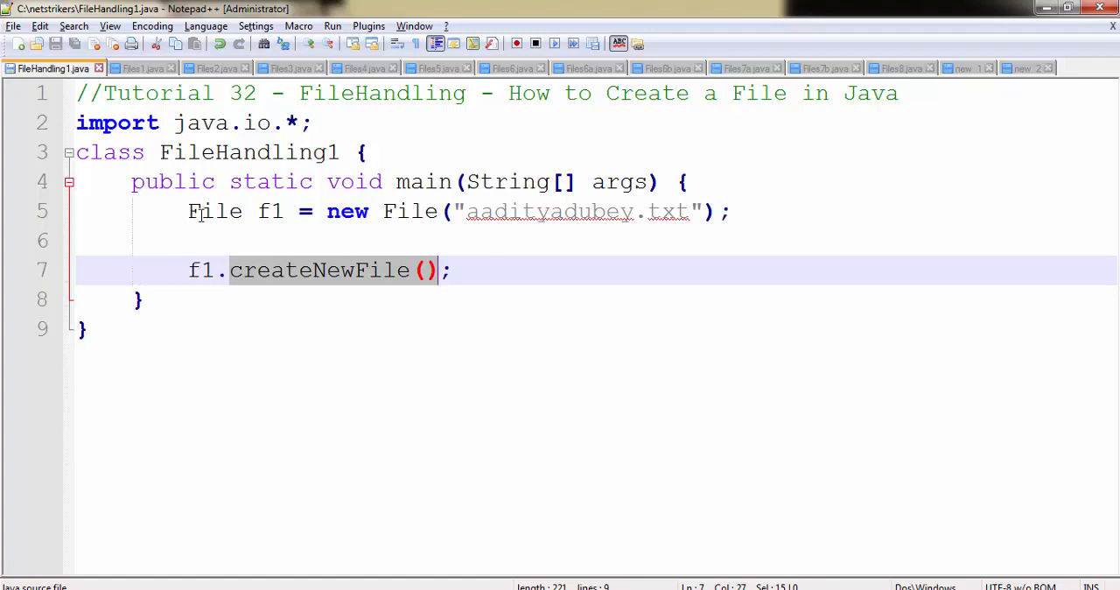
{"action": "double_click", "coordinate": [214, 212]}
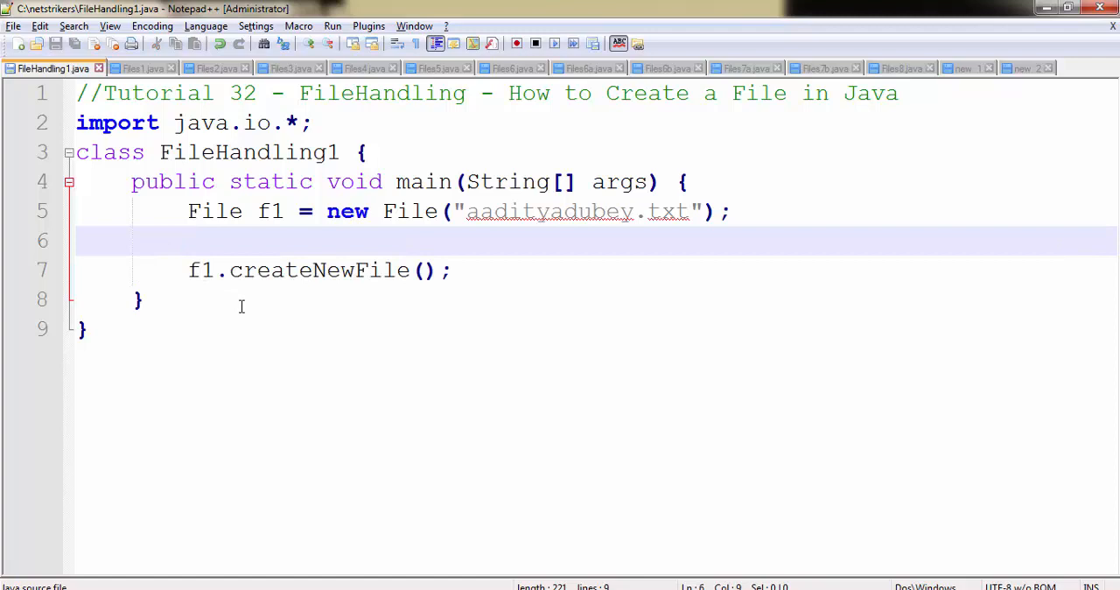
{"action": "type", "text": "try{"}
{"action": "type", "text": "}catc"}
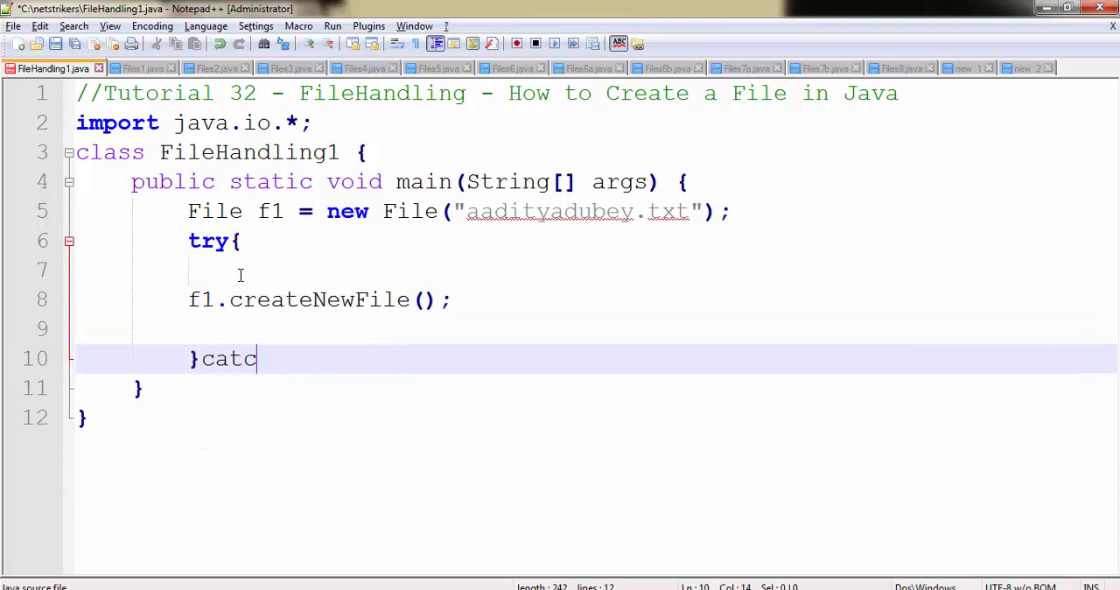
Step: Complete catch(IOException io) with io.printStackTrace(); to close the try-catch
{"action": "type", "text": "h(){"}
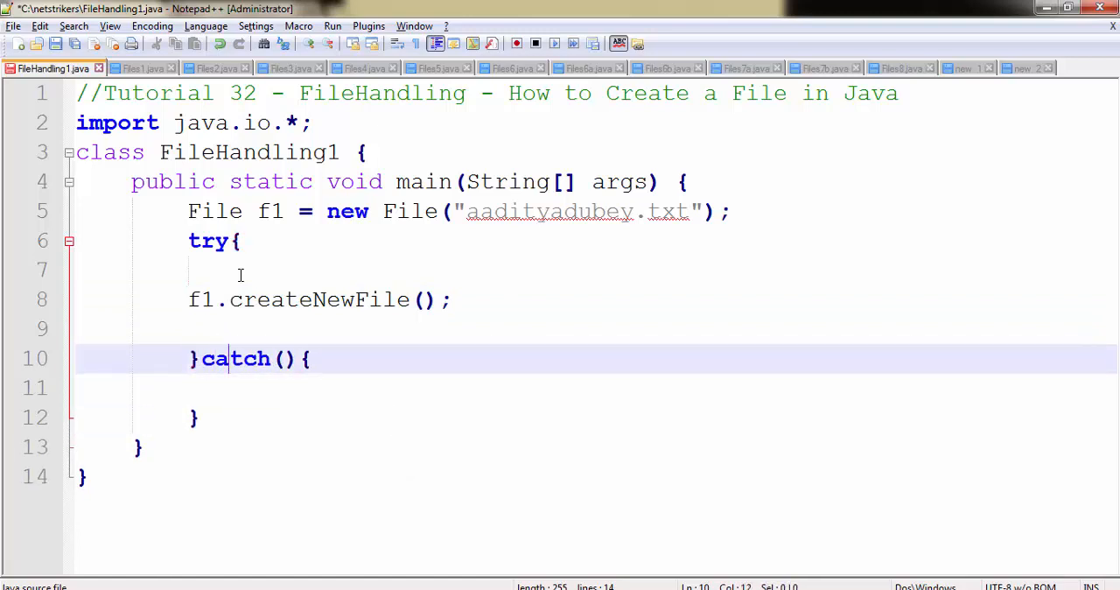
{"action": "type", "text": "IOException"}
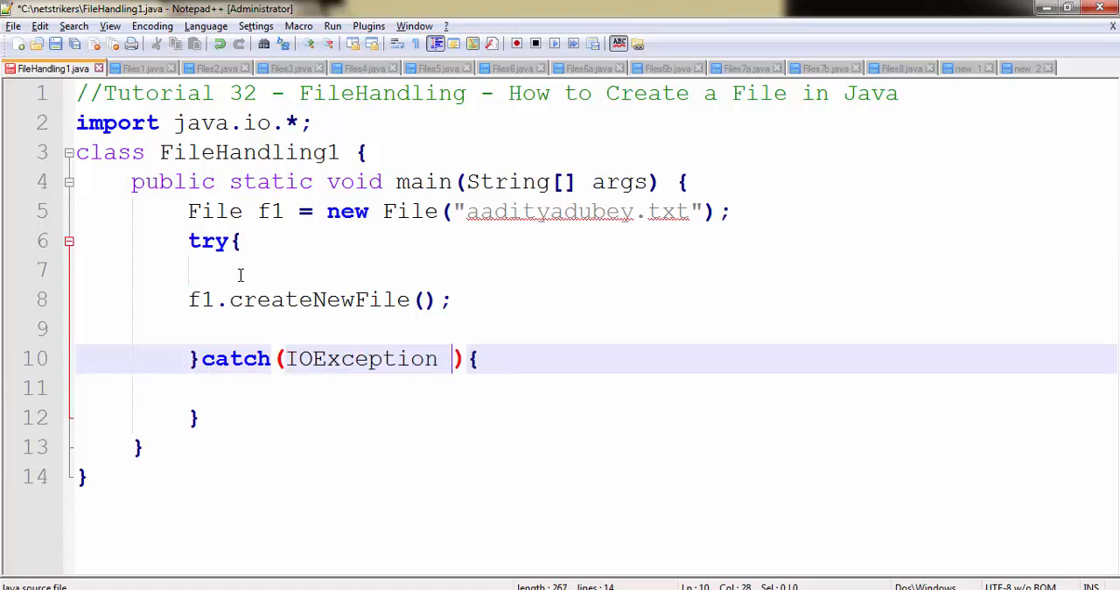
{"action": "type", "text": "io)"}
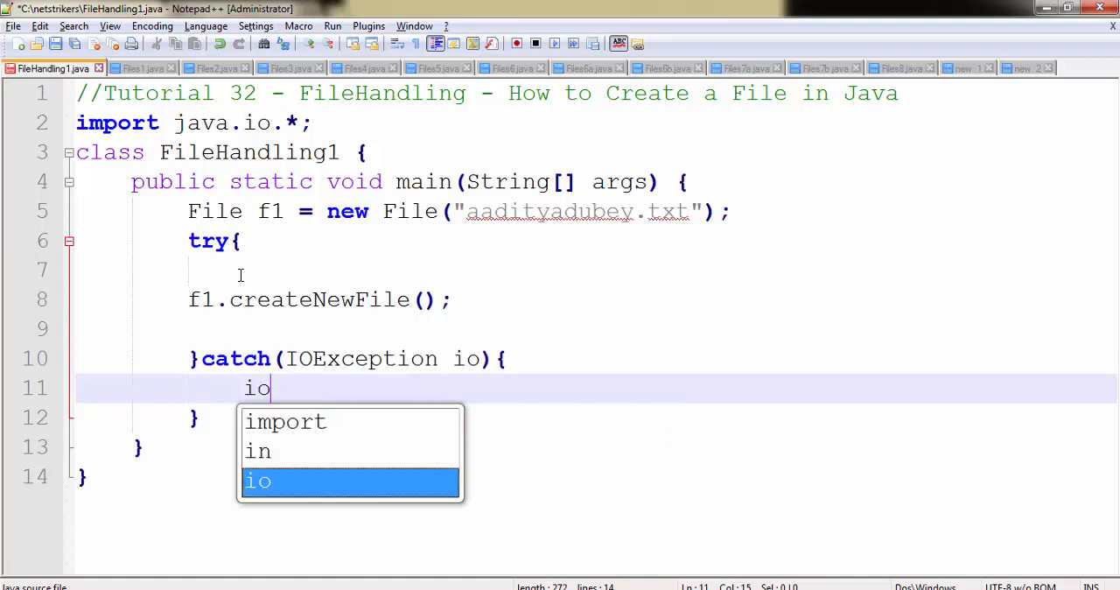
{"action": "type", "text": ".print"}
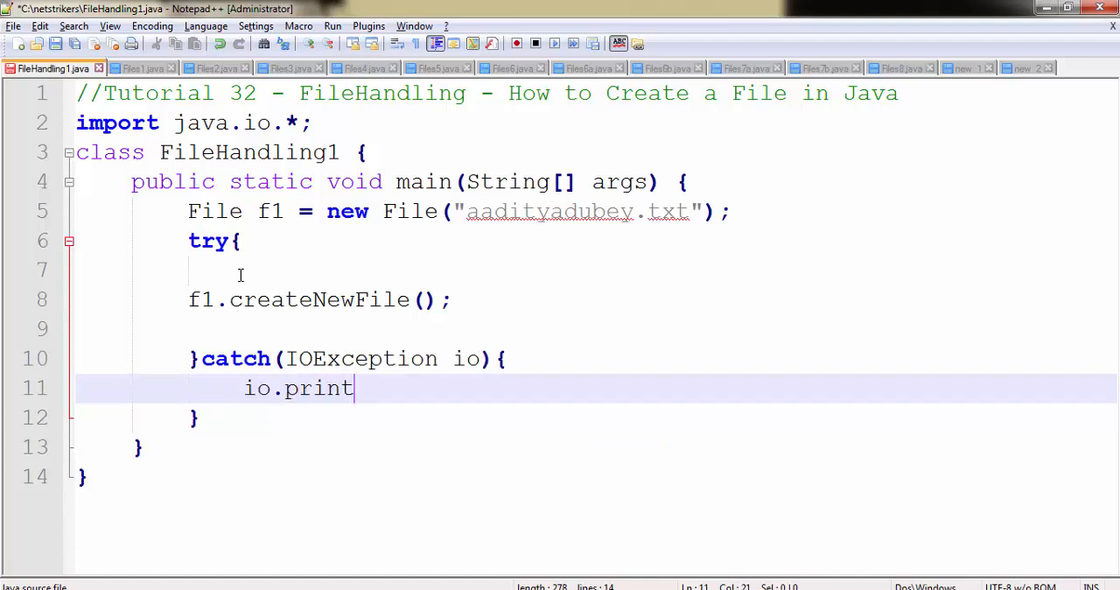
{"action": "type", "text": "Stack"}
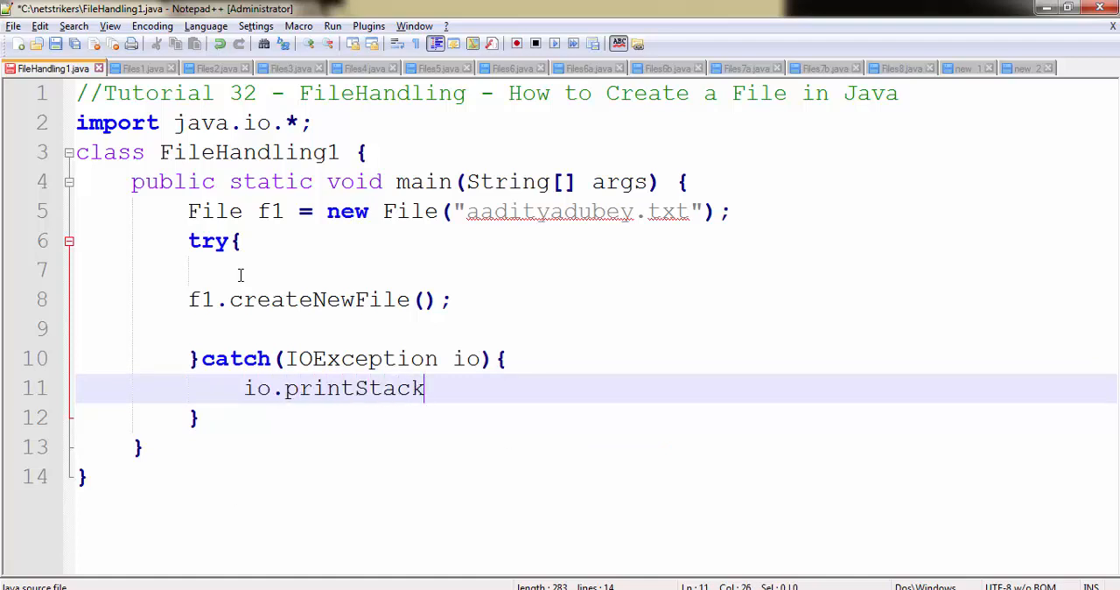
{"action": "type", "text": "Trace("}
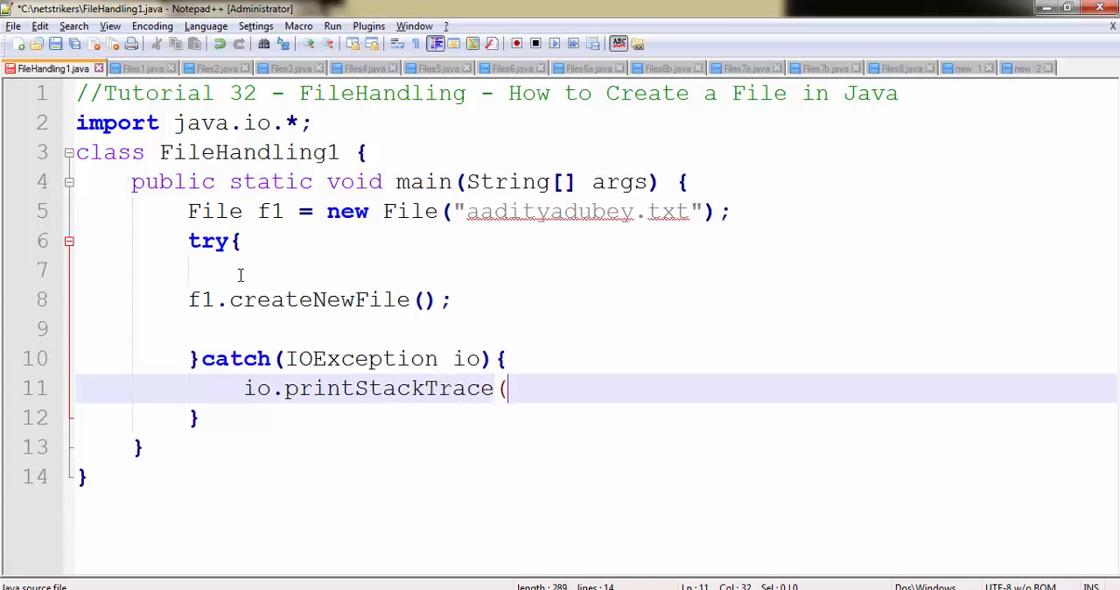
{"action": "type", "text": ");"}
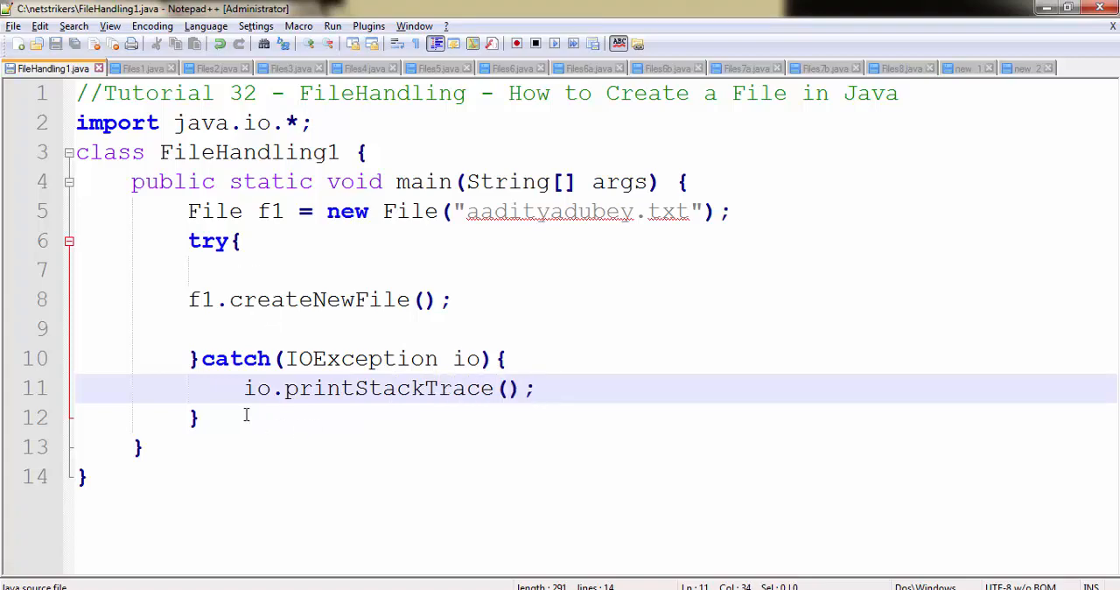
{"action": "double_click", "coordinate": [359, 357]}
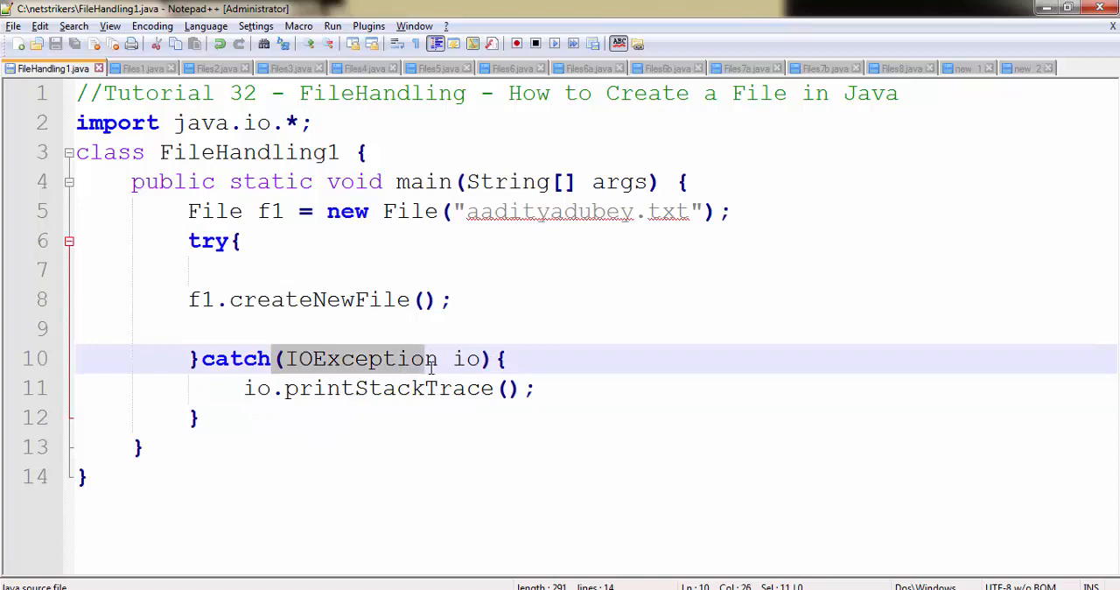
{"action": "mouse_move", "coordinate": [196, 336]}
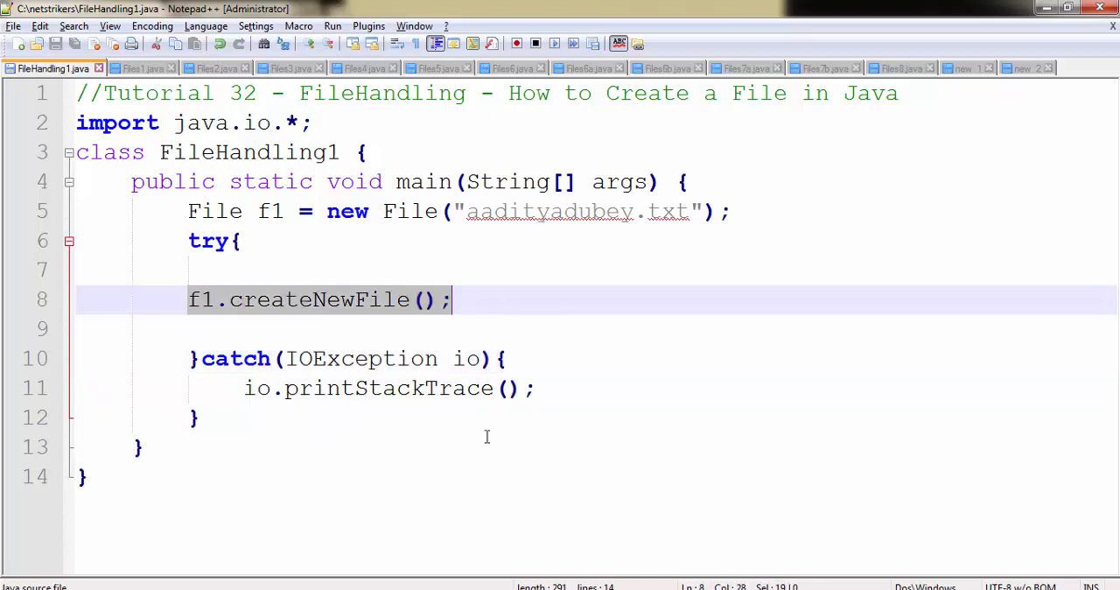
Step: Add System.out.println("File Created"); after createNewFile and save the source
{"action": "type", "text": "System.out.prit"}
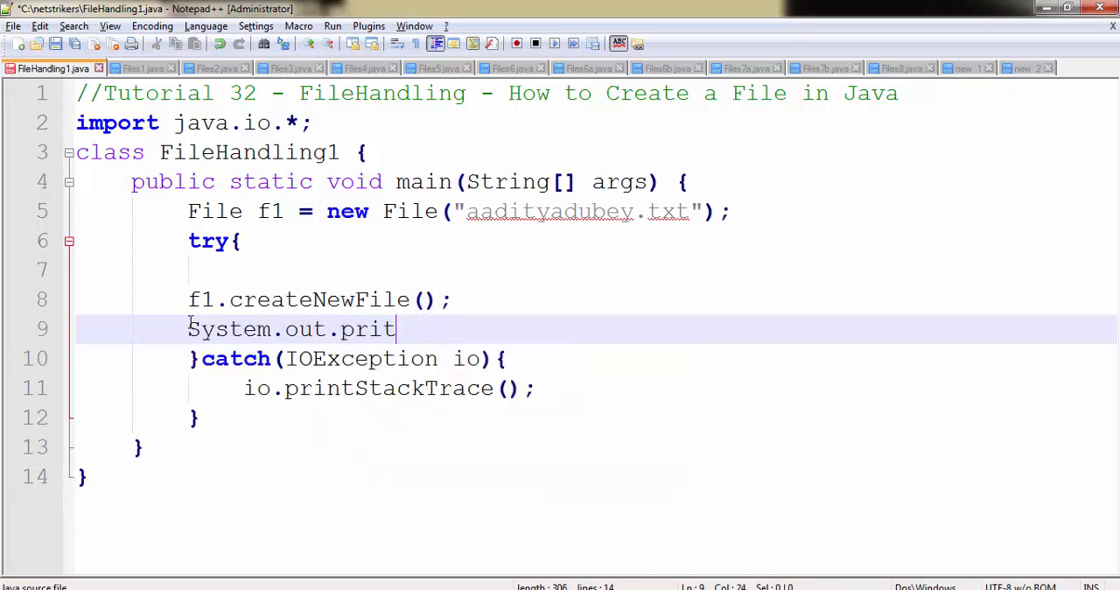
{"action": "type", "text": "nl"}
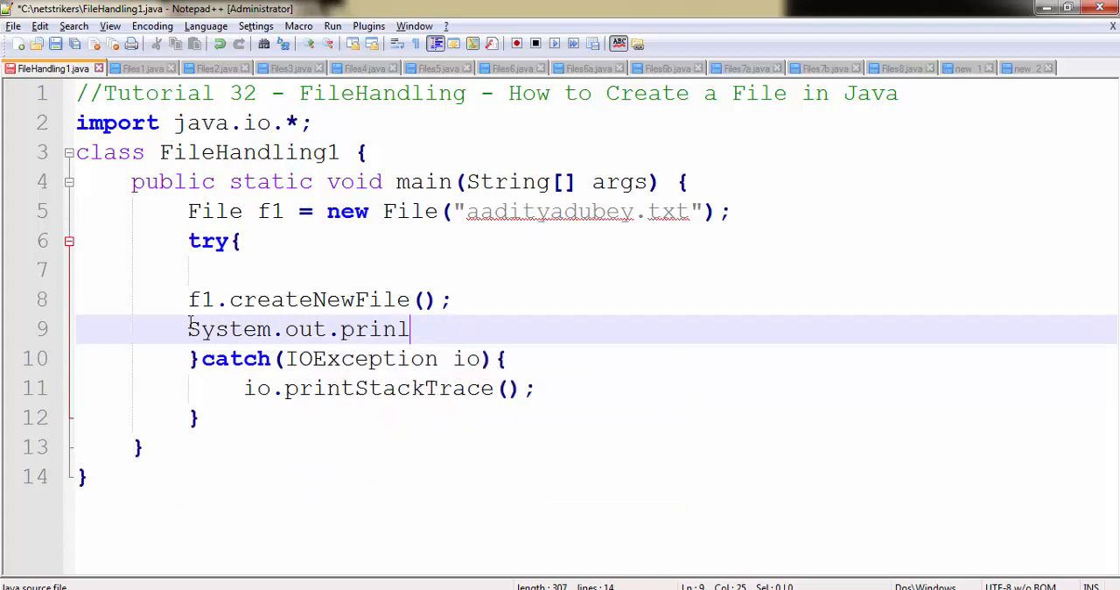
{"action": "type", "text": "n ()"}
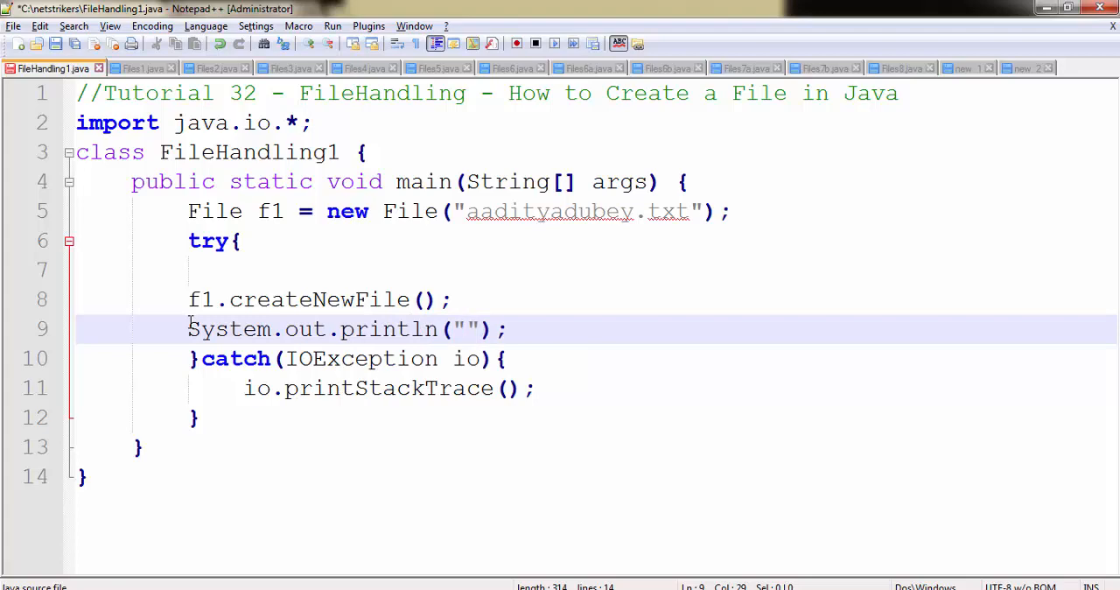
{"action": "type", "text": "File Created"}
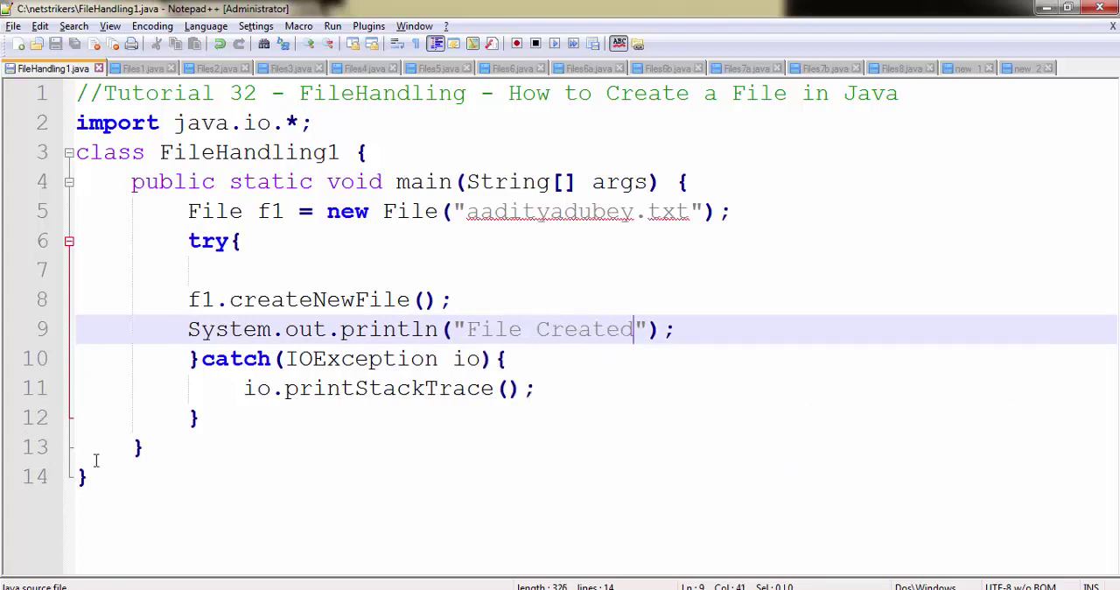
{"action": "key", "text": "ctrl+a"}
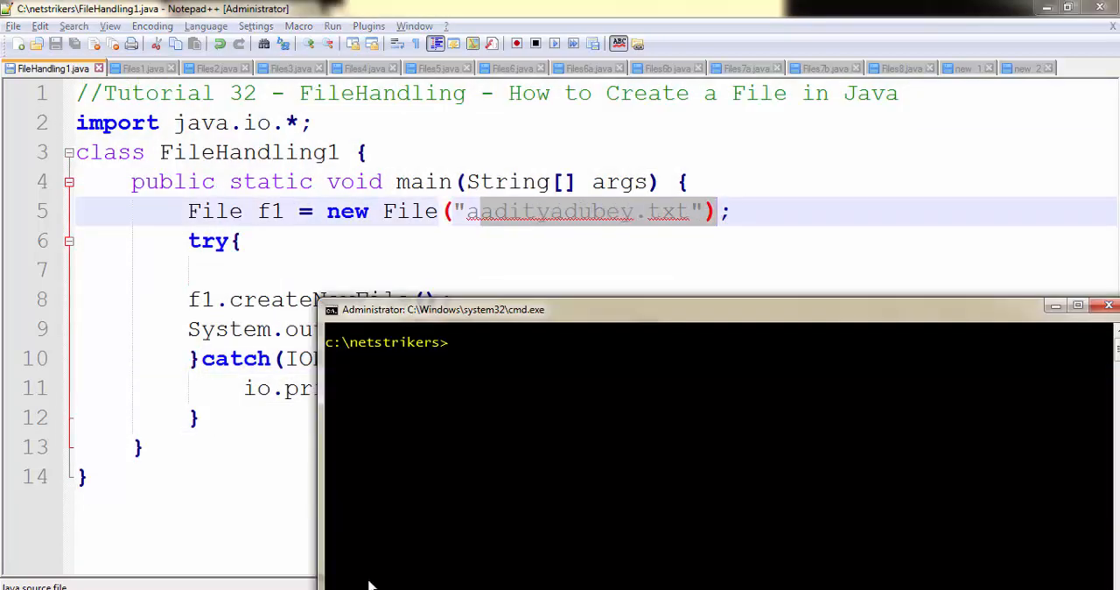
Step: Compile with javac FileHandling1.java, then enter java FileHandling1 to run it
{"action": "type", "text": "javac"}
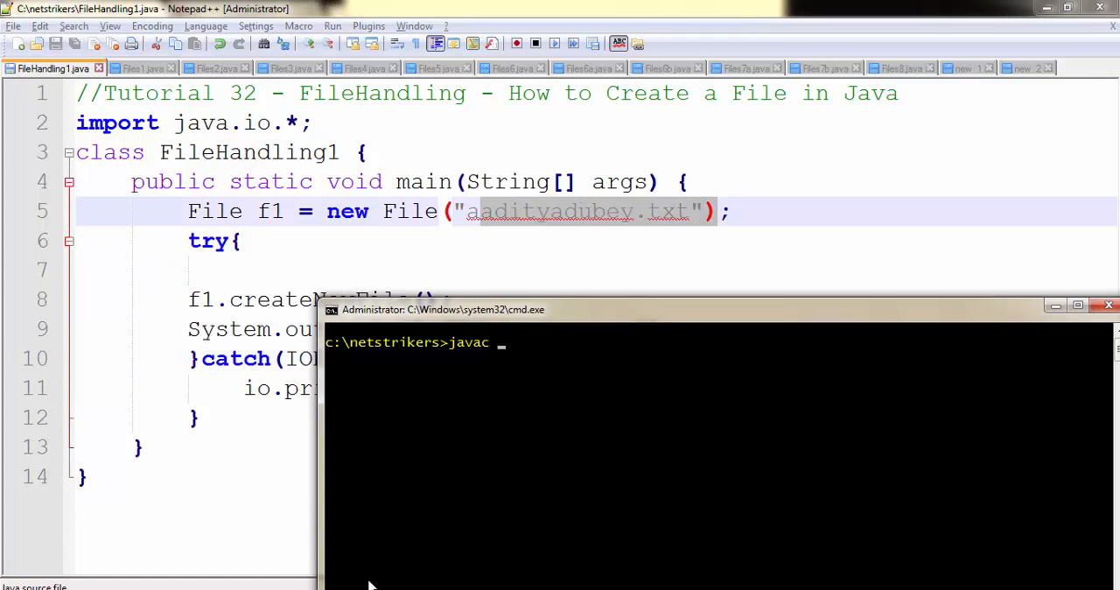
{"action": "type", "text": "FileHandling1.clas"}
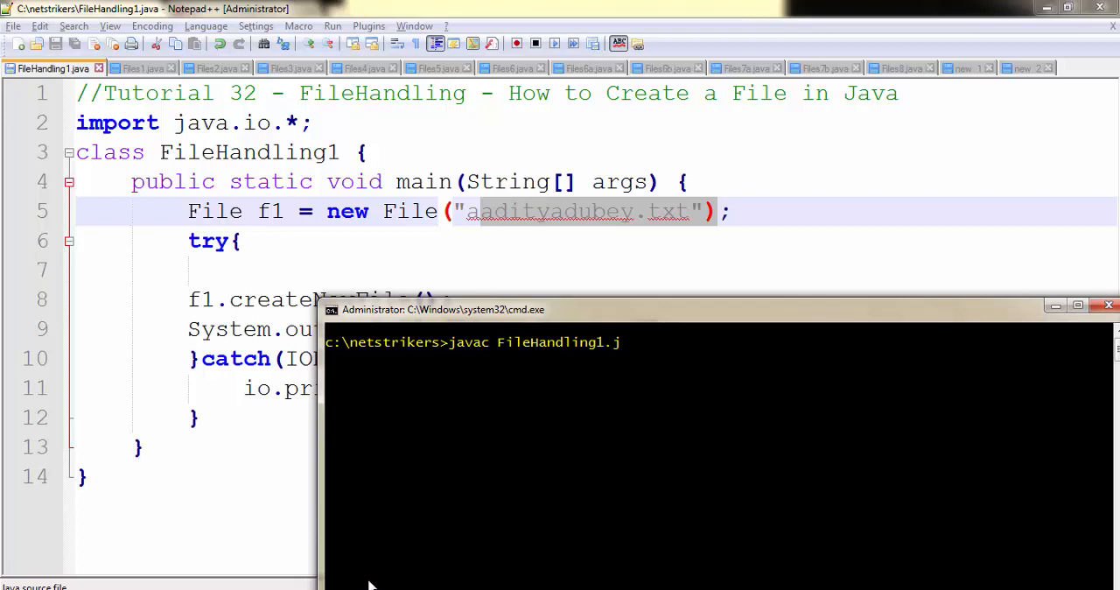
{"action": "key", "text": "Return"}
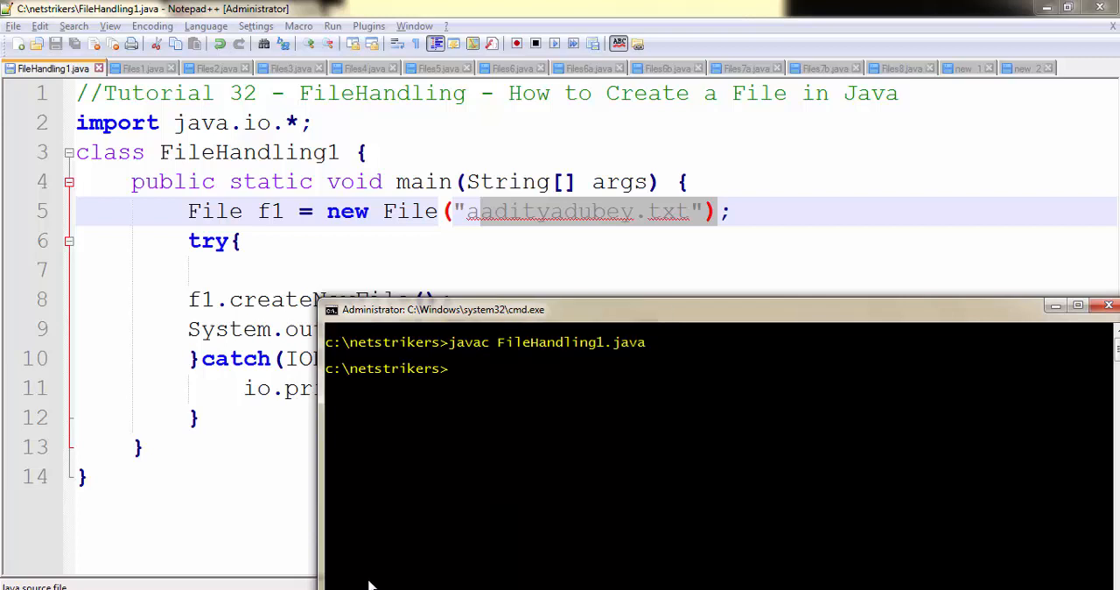
{"action": "type", "text": "java"}
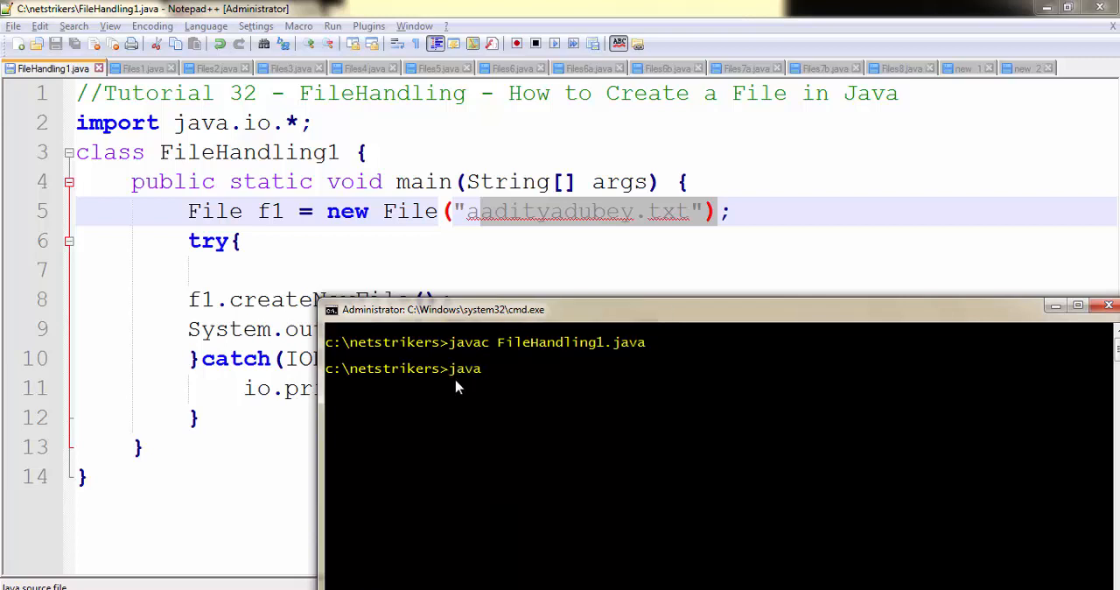
{"action": "type", "text": "FileHandling1.clas"}
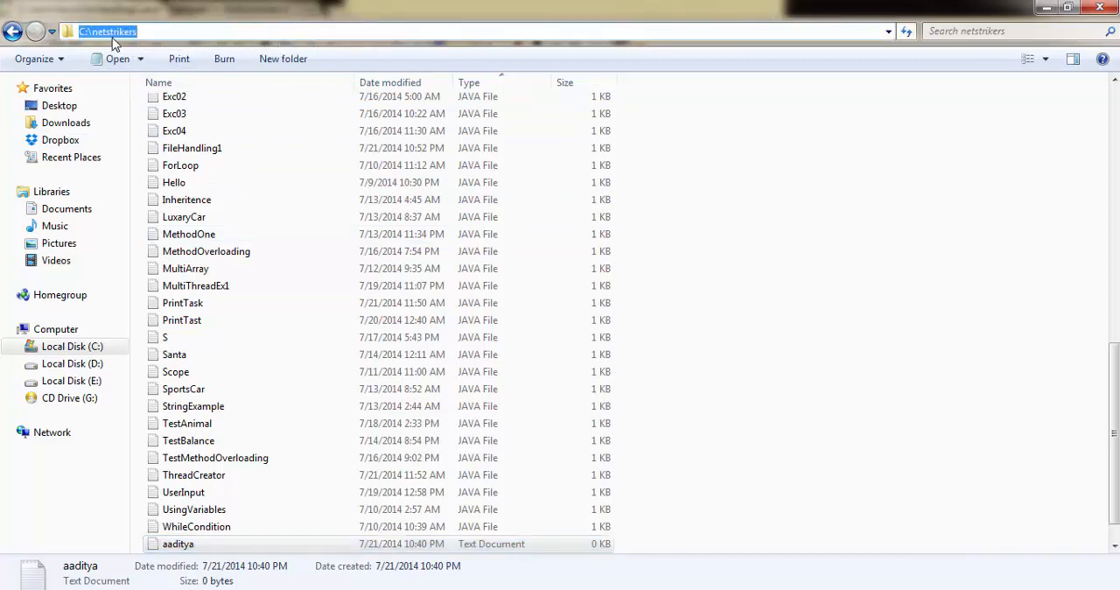
{"action": "left_click", "coordinate": [1026, 172]}
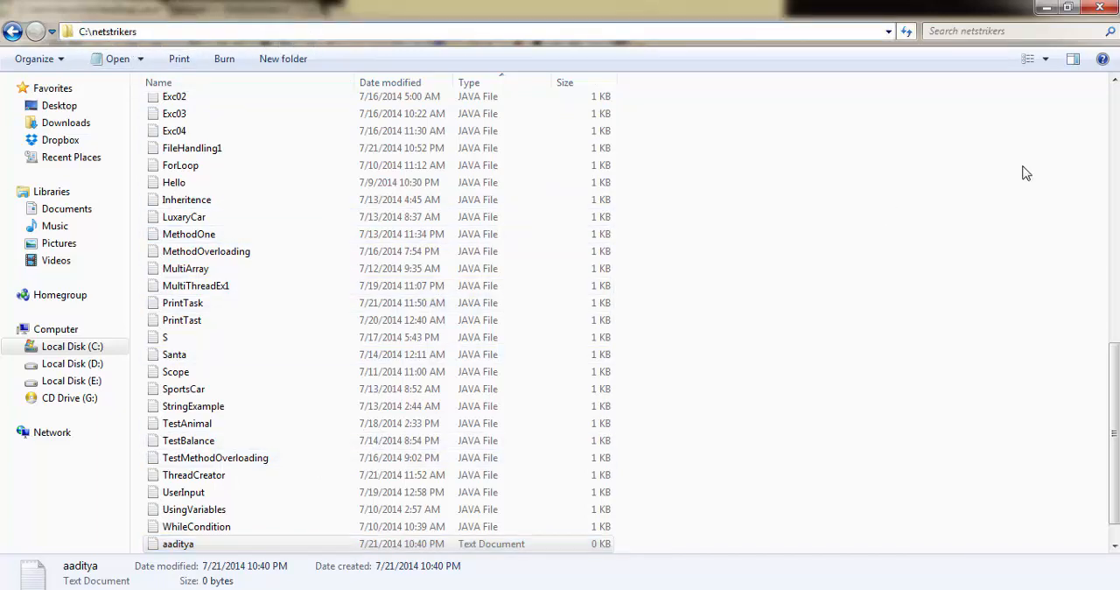
{"action": "scroll", "scroll_direction": "up", "scroll_amount": 3}
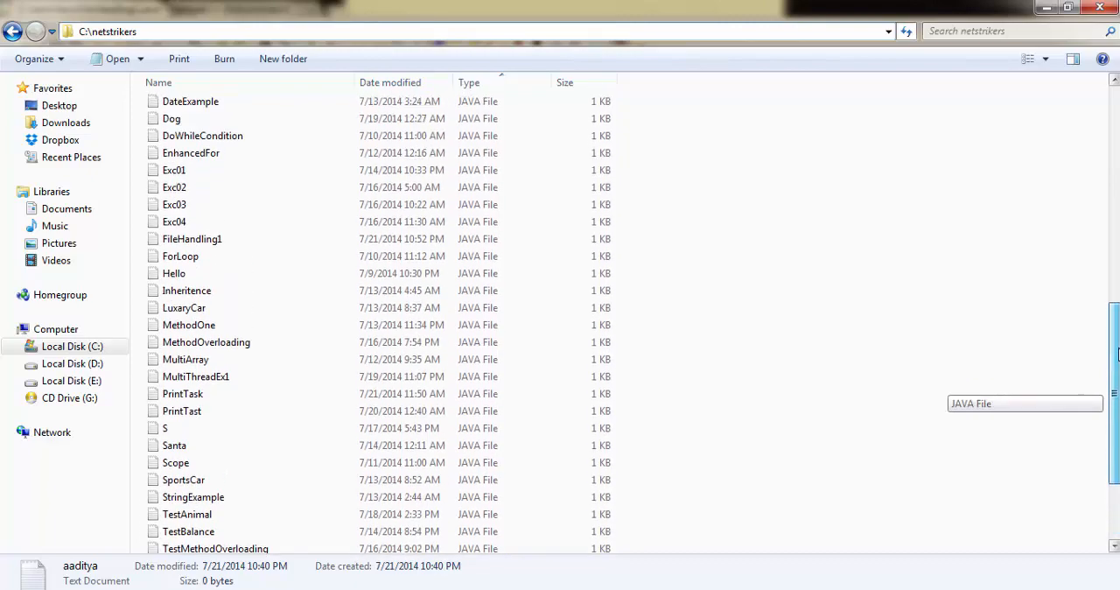
{"action": "scroll", "scroll_direction": "up", "scroll_amount": 3}
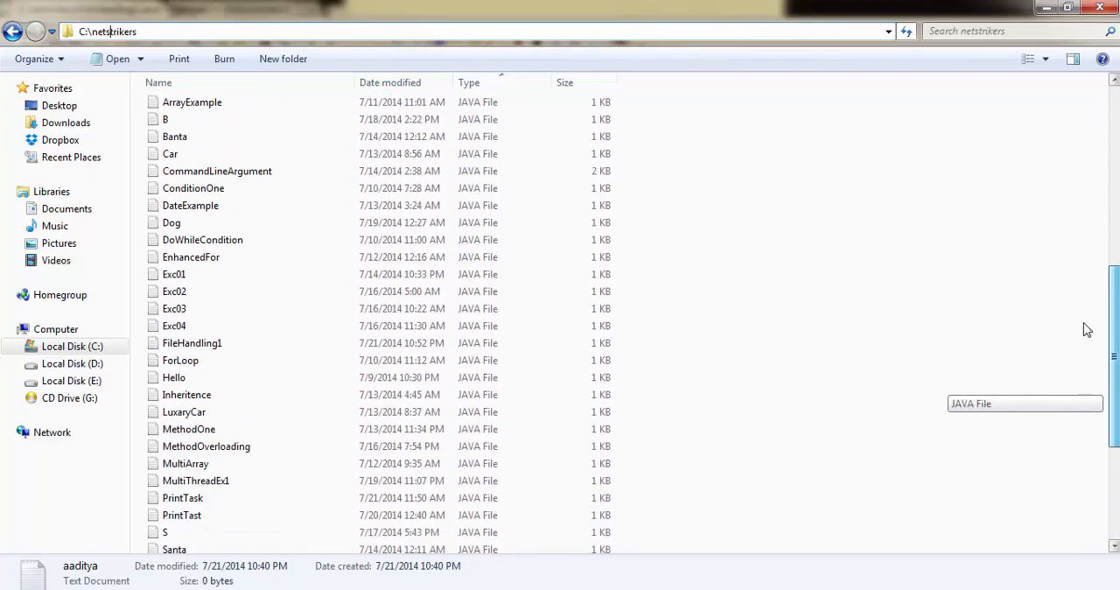
{"action": "scroll", "scroll_direction": "down", "scroll_amount": 3}
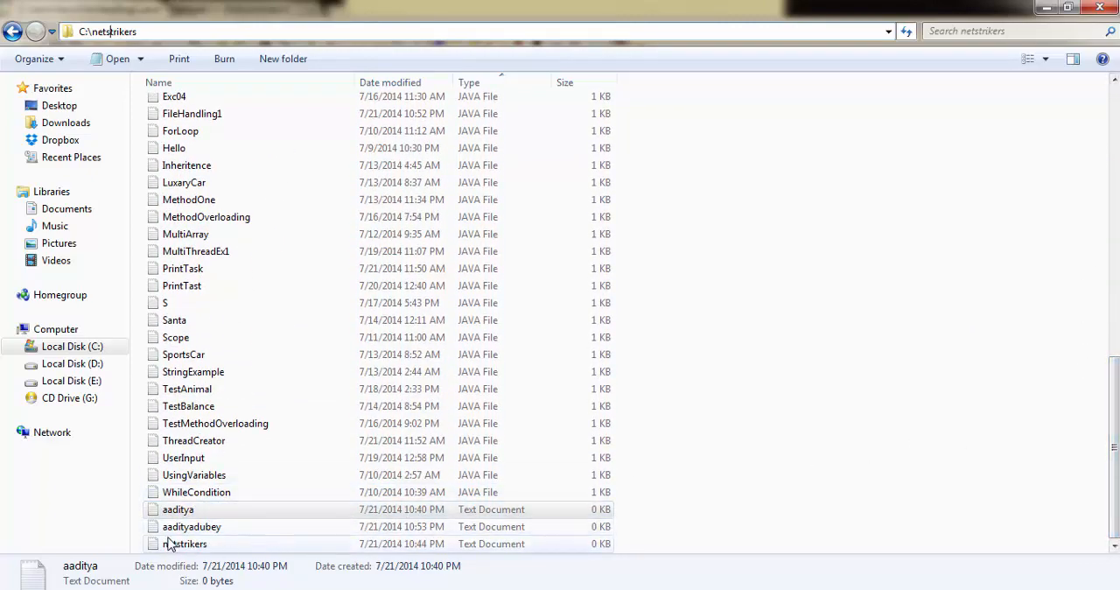
{"action": "left_click", "coordinate": [192, 526]}
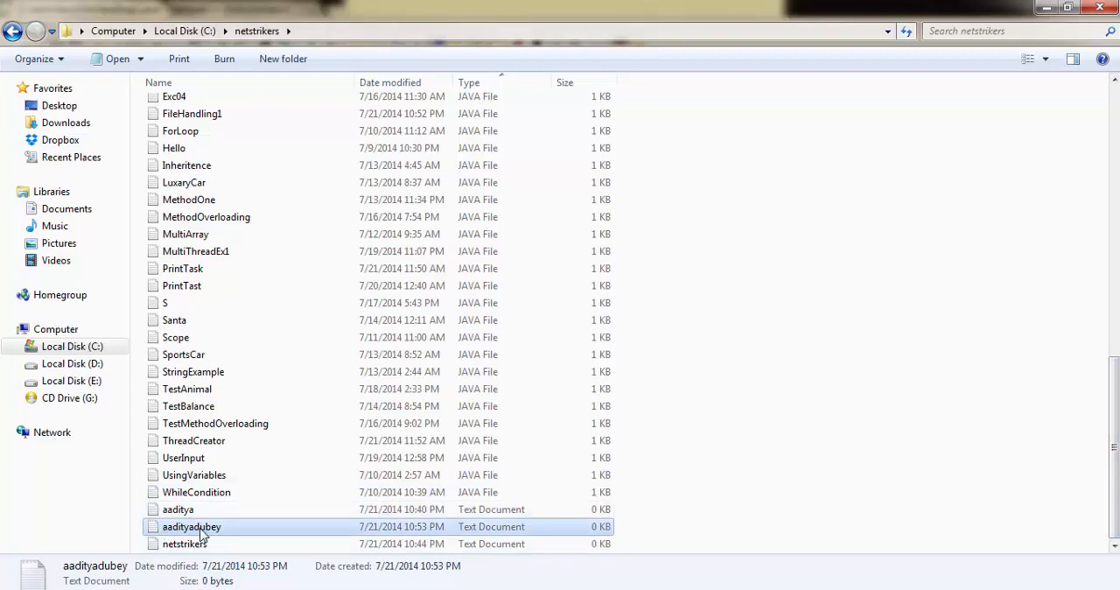
{"action": "double_click", "coordinate": [191, 525]}
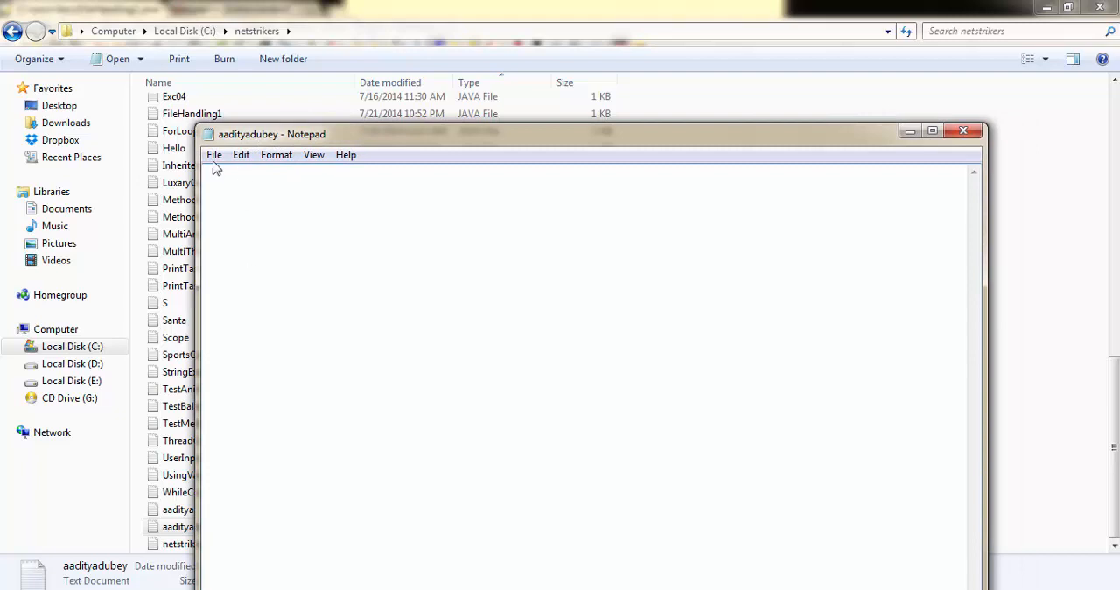
{"action": "mouse_move", "coordinate": [472, 350]}
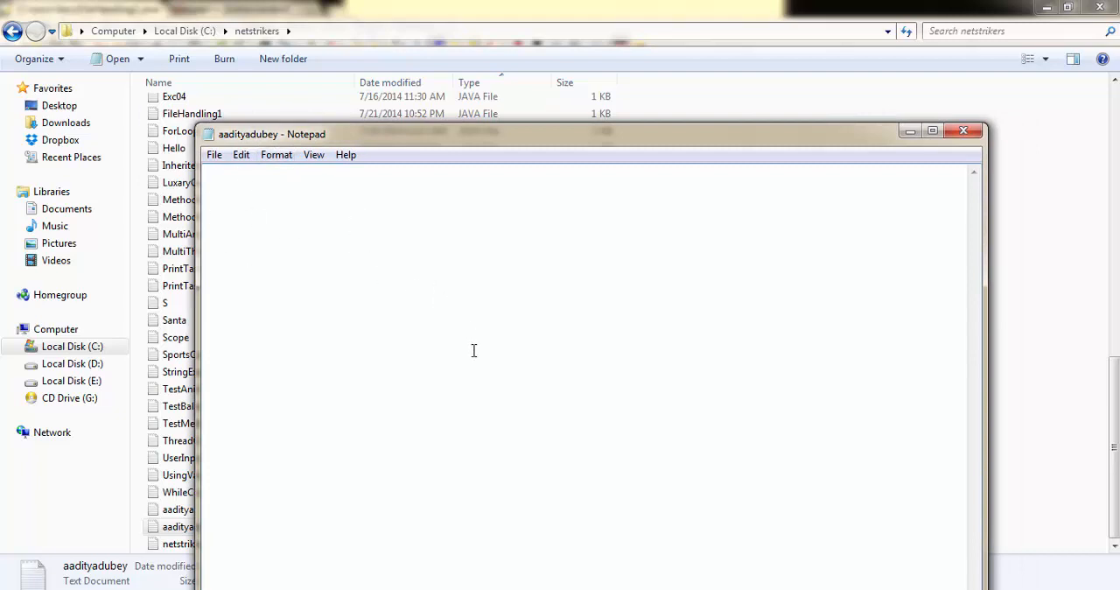
{"action": "mouse_move", "coordinate": [277, 252]}
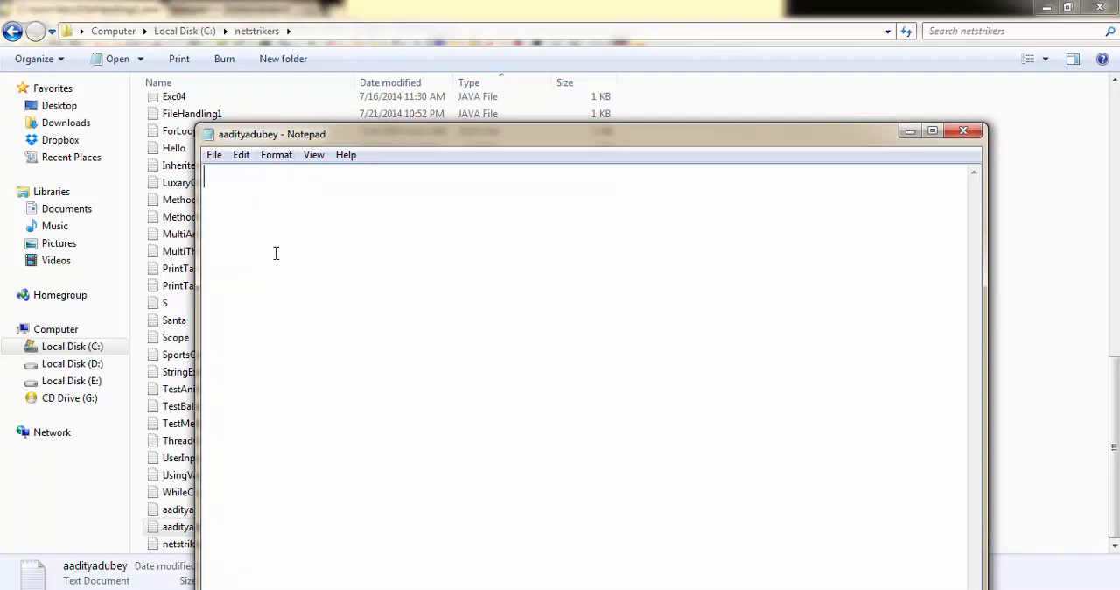
{"action": "mouse_move", "coordinate": [290, 234]}
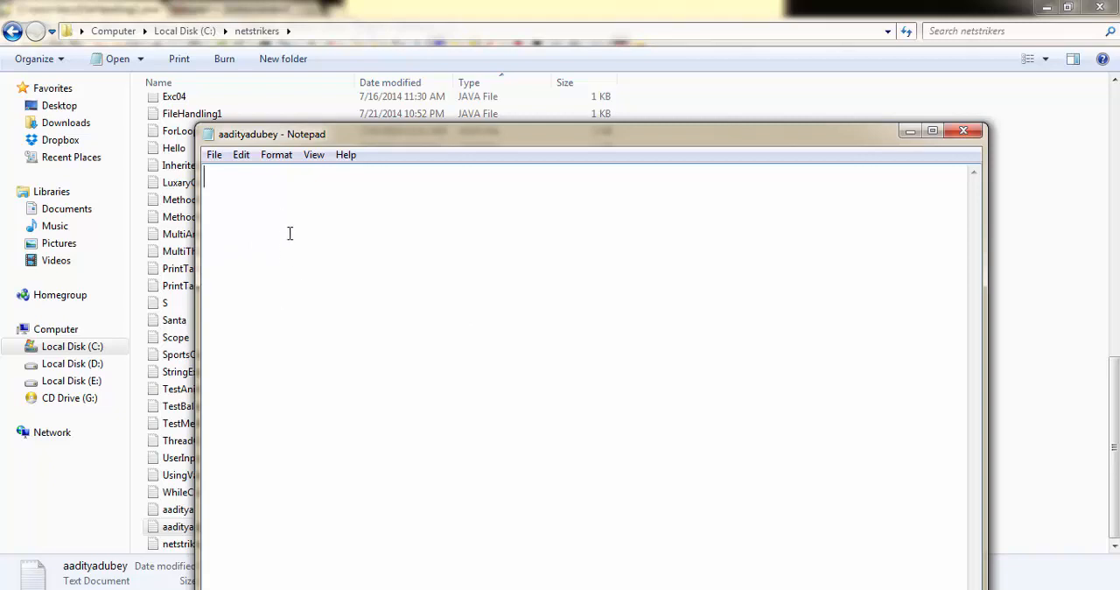
{"action": "mouse_move", "coordinate": [291, 207]}
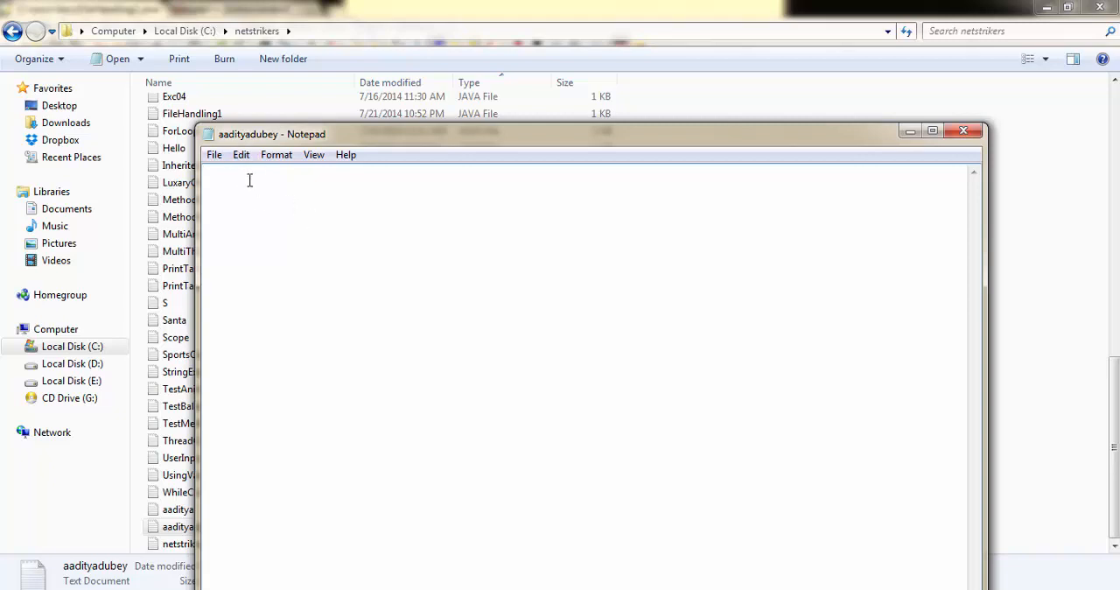
{"action": "mouse_move", "coordinate": [784, 143]}
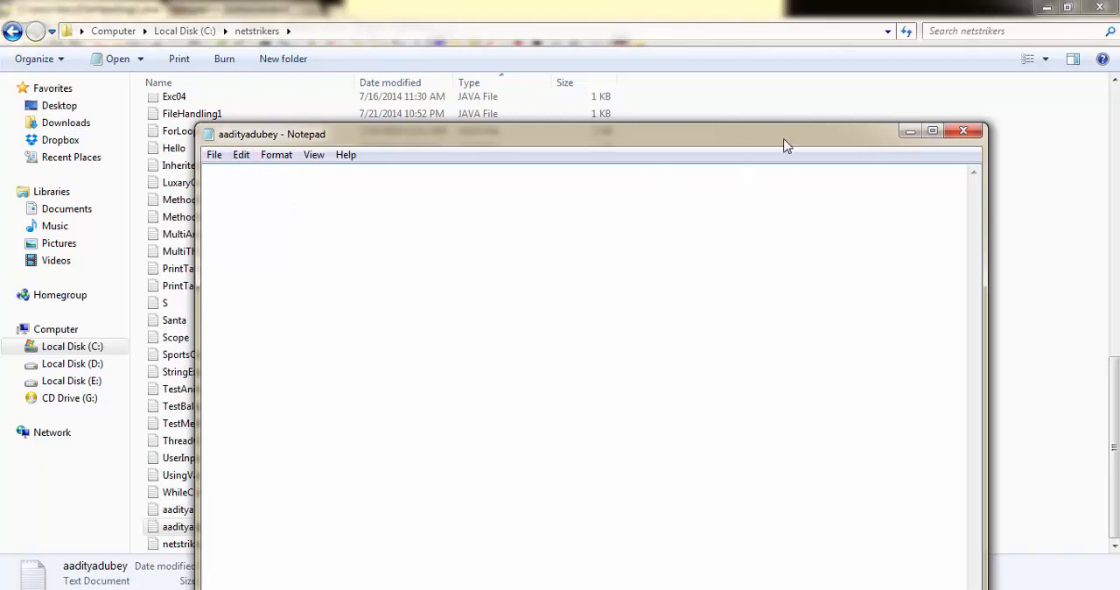